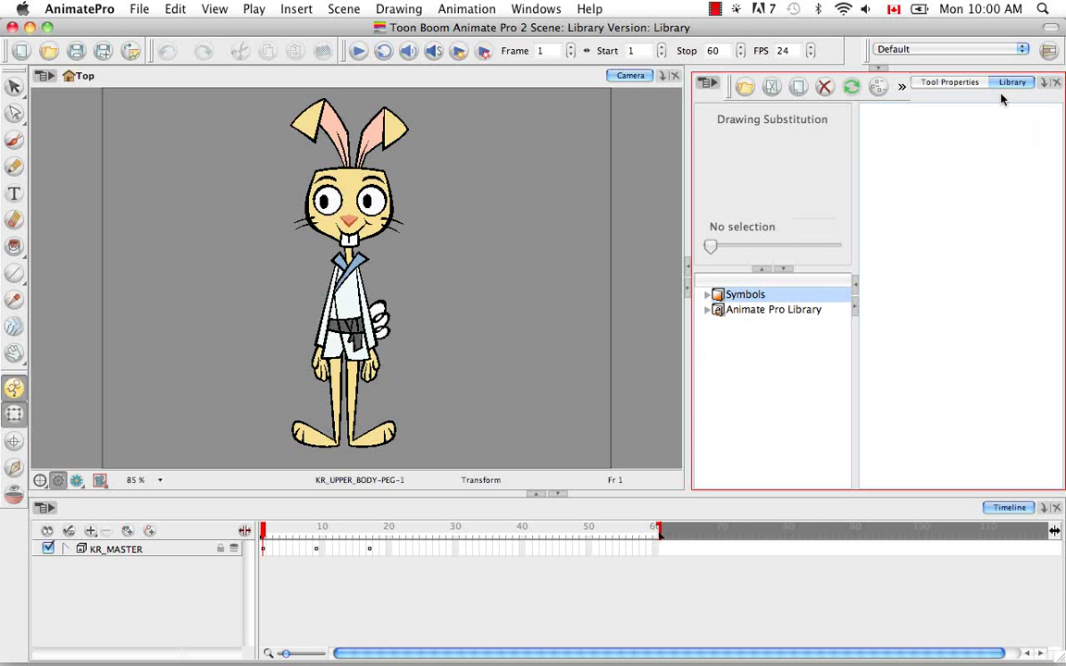
mouse_move(632, 259)
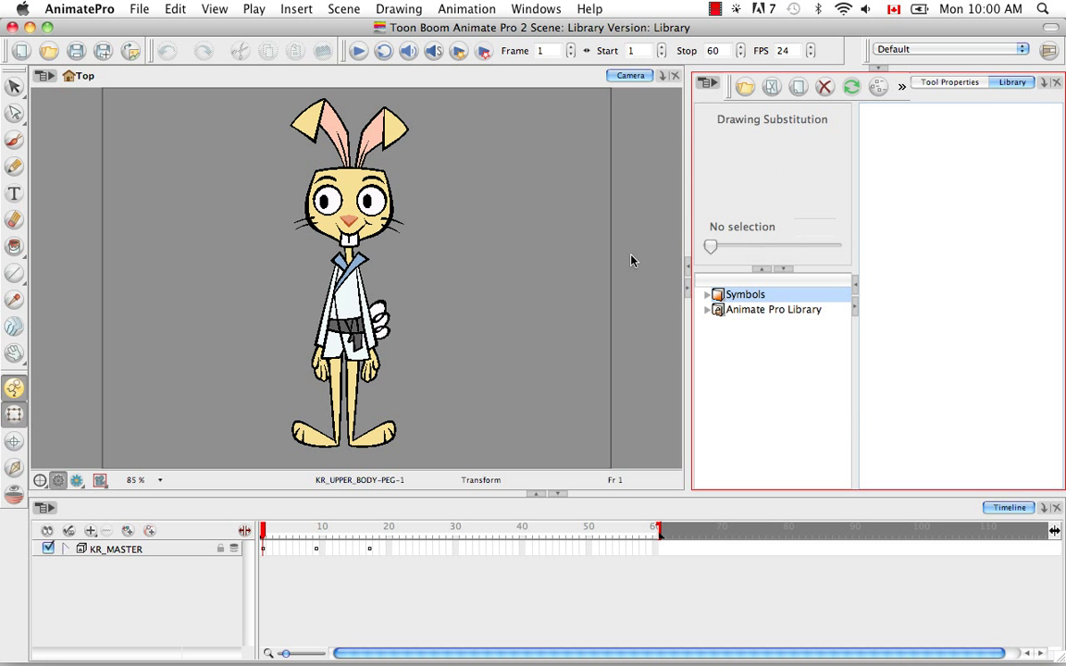
mouse_move(500, 366)
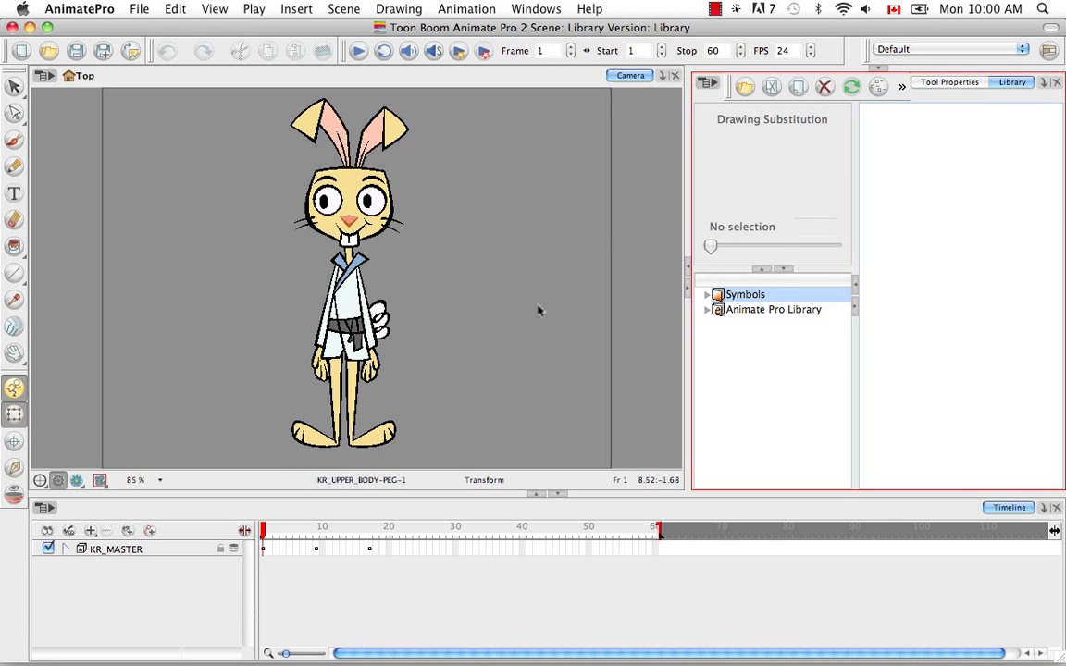
mouse_move(543, 305)
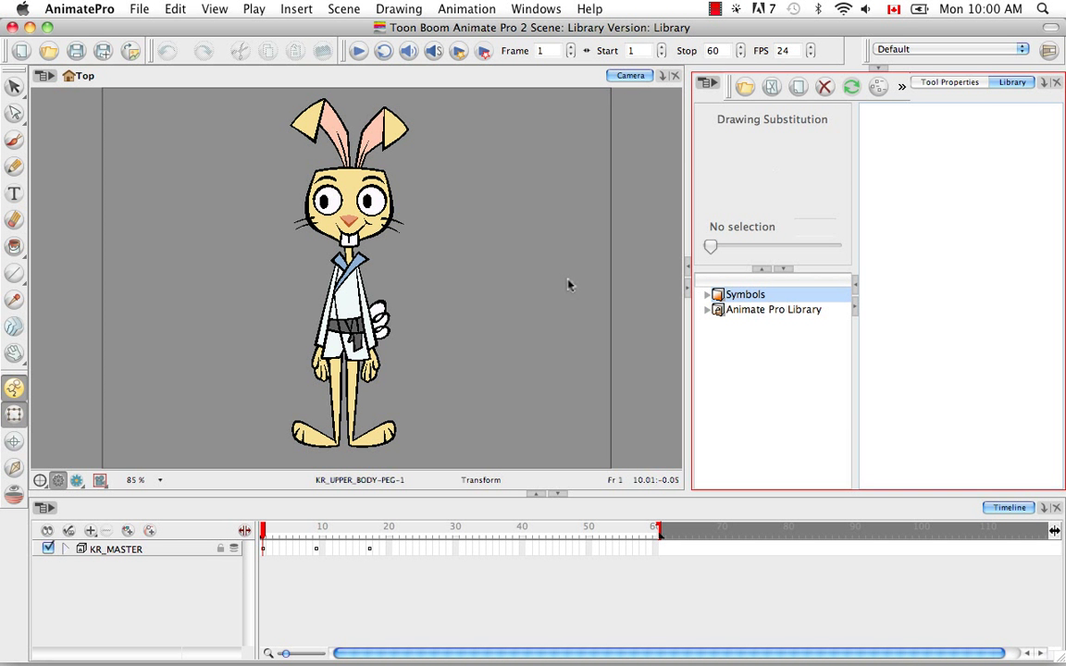
mouse_move(566, 289)
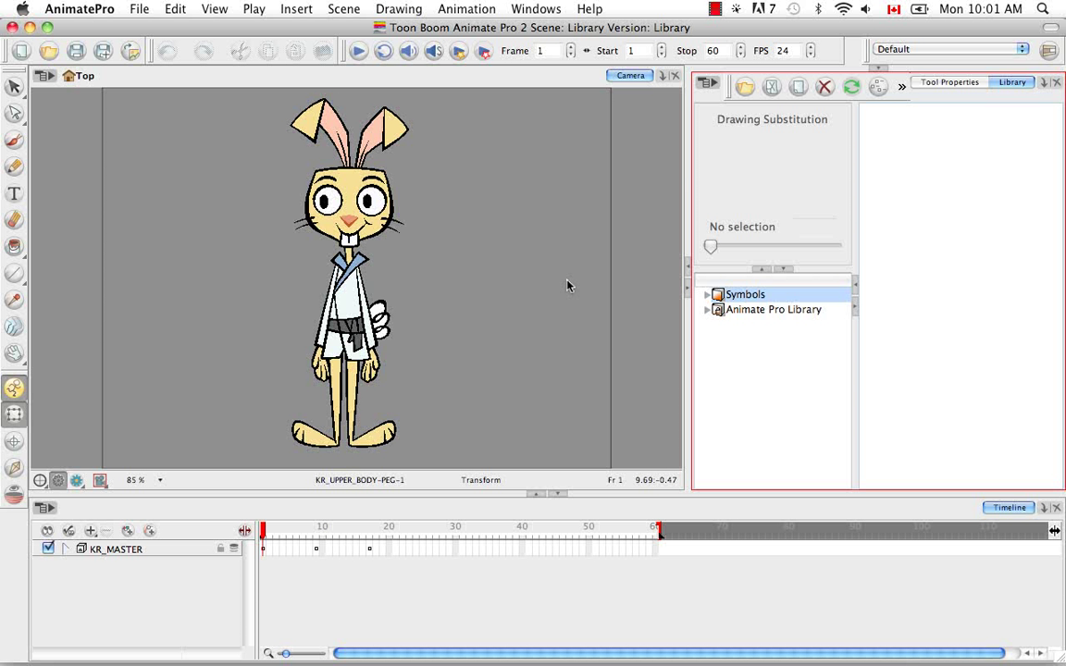
mouse_move(489, 365)
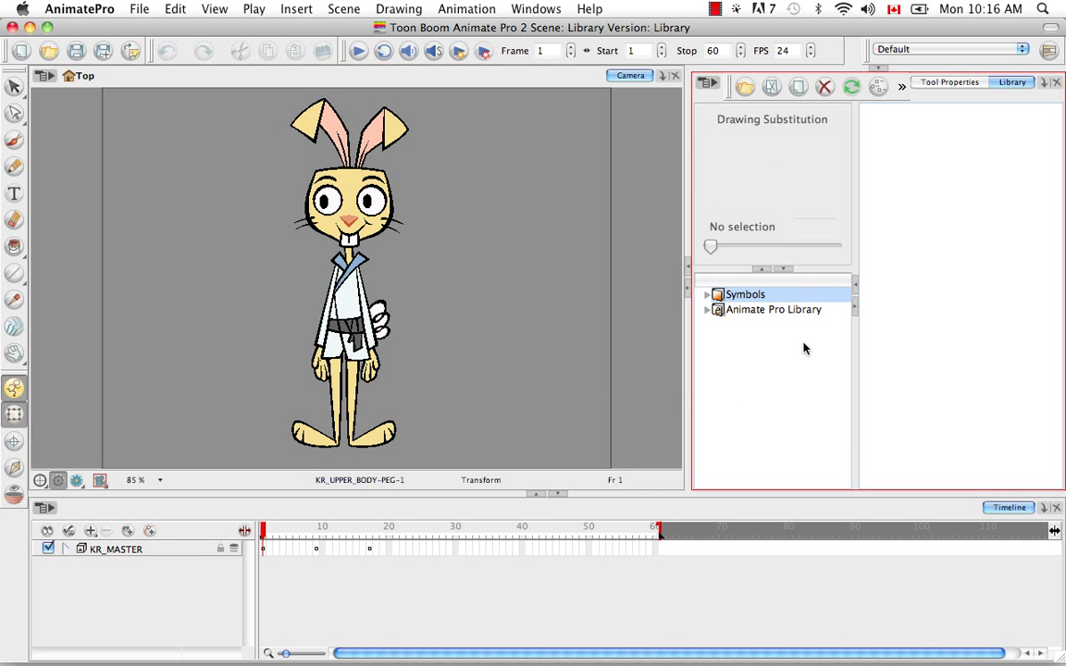
mouse_move(775, 336)
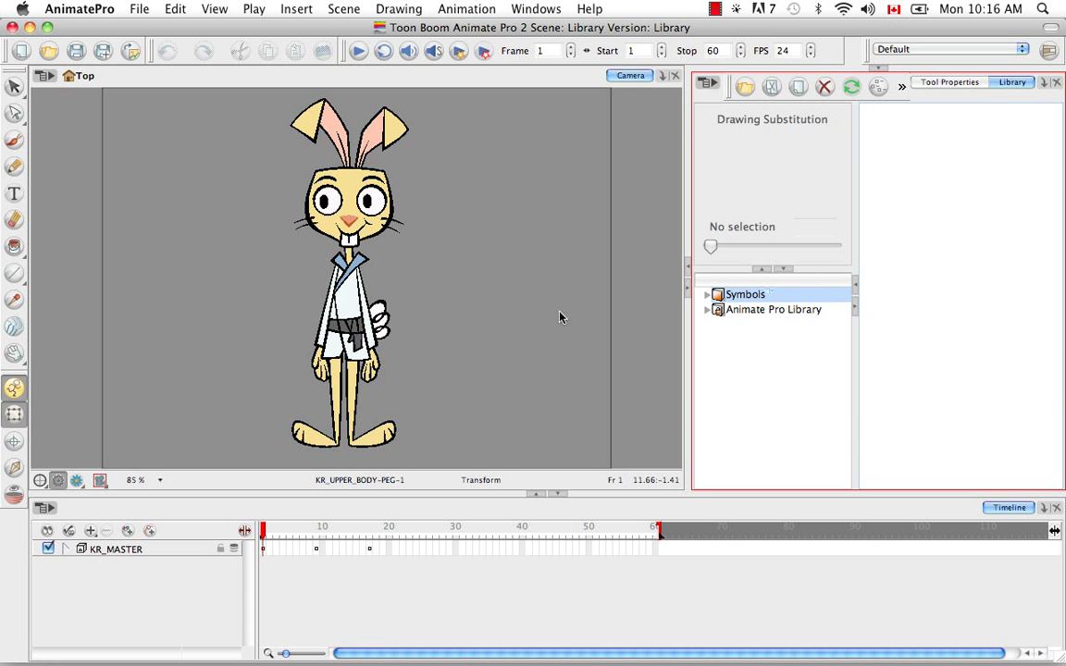
mouse_move(453, 233)
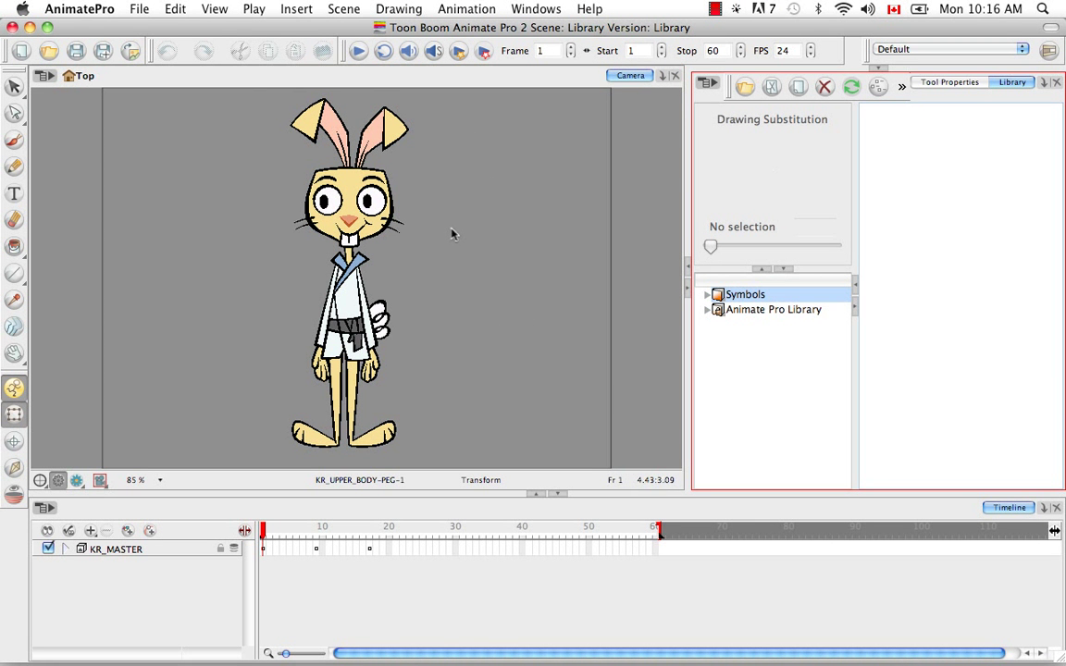
mouse_move(463, 235)
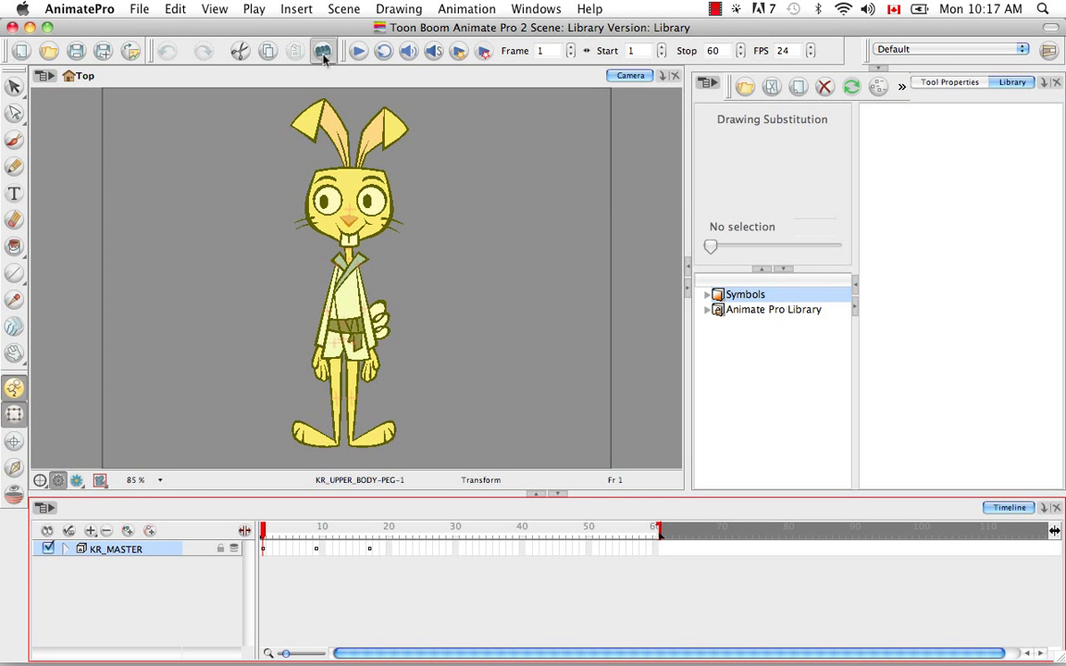
Step: Create a symbol named KarateRabbitMaster from the rabbit rig and show it in the Symbols folder
click(322, 51)
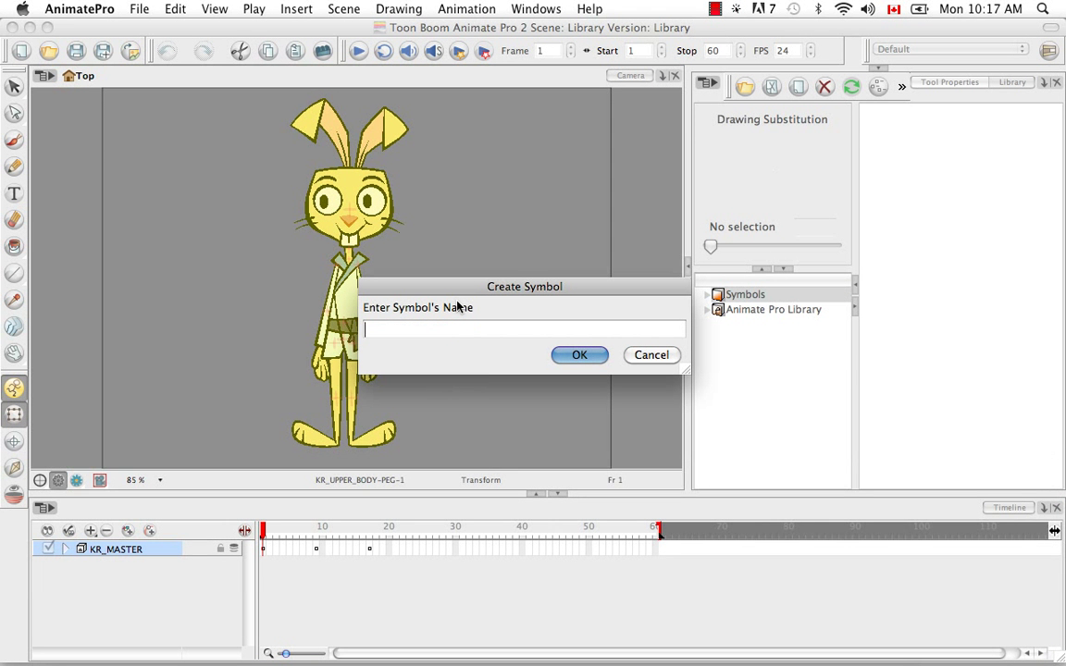
text(KarateRabbitM)
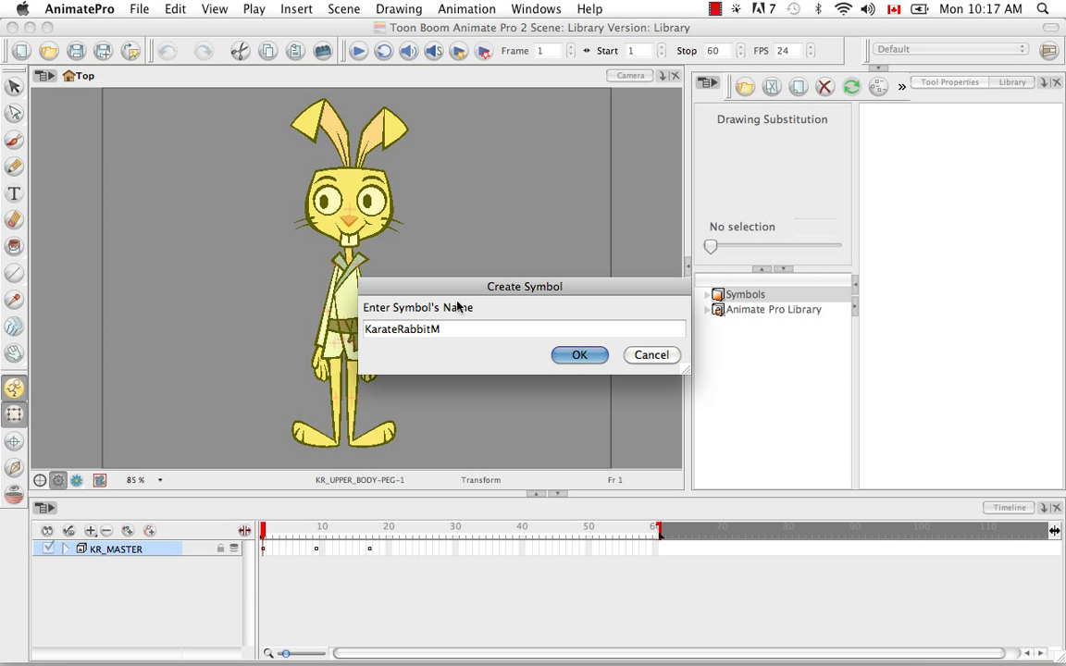
text(aster)
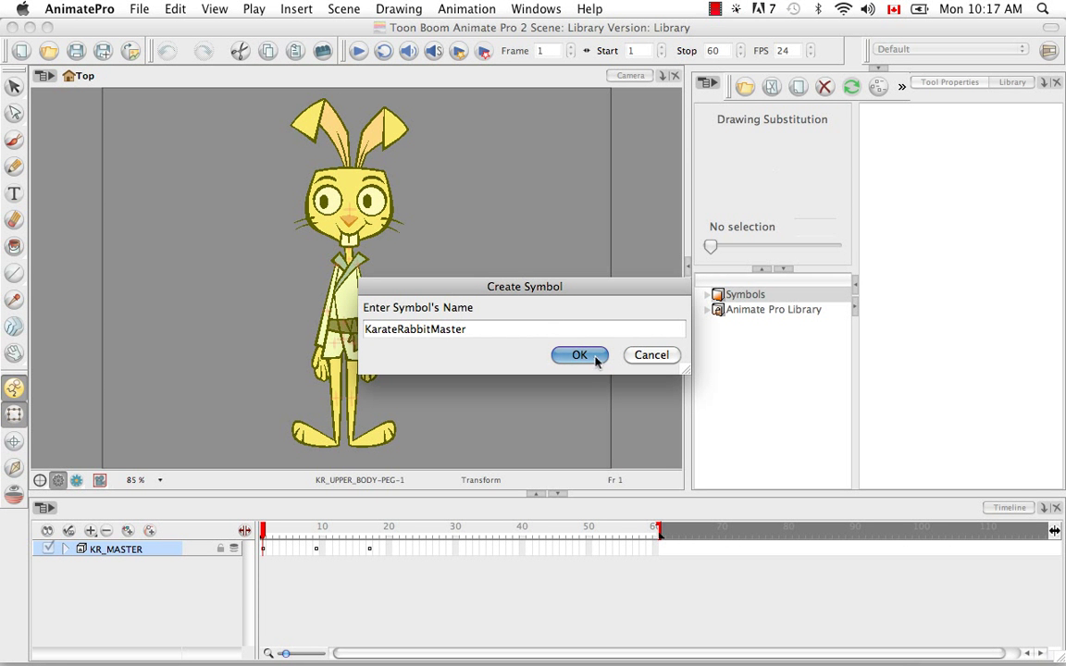
click(579, 355)
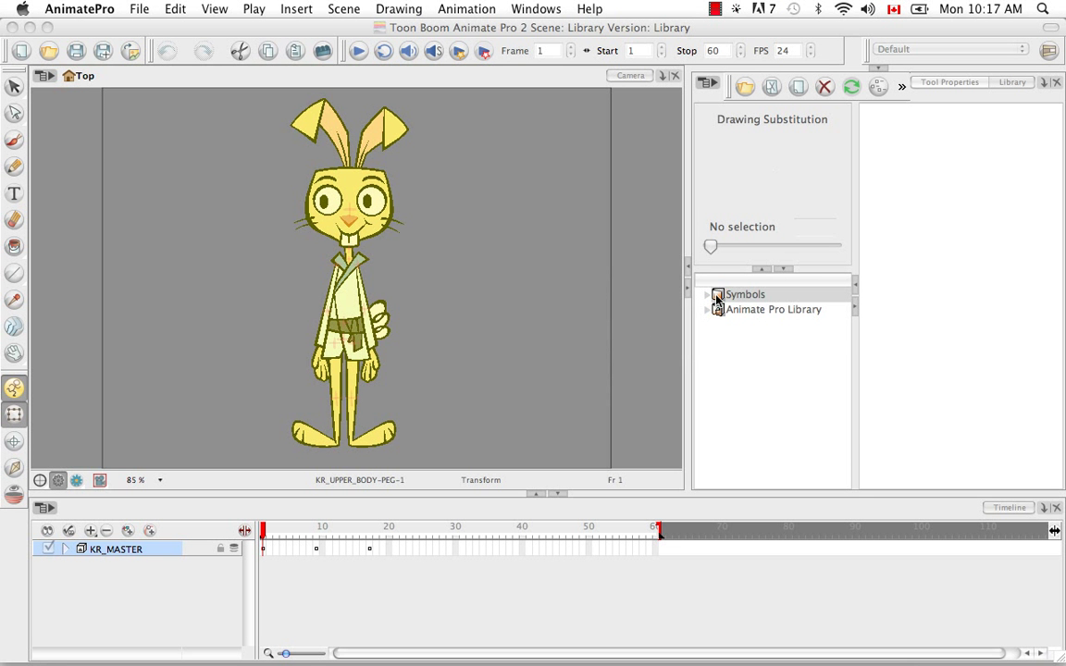
click(743, 294)
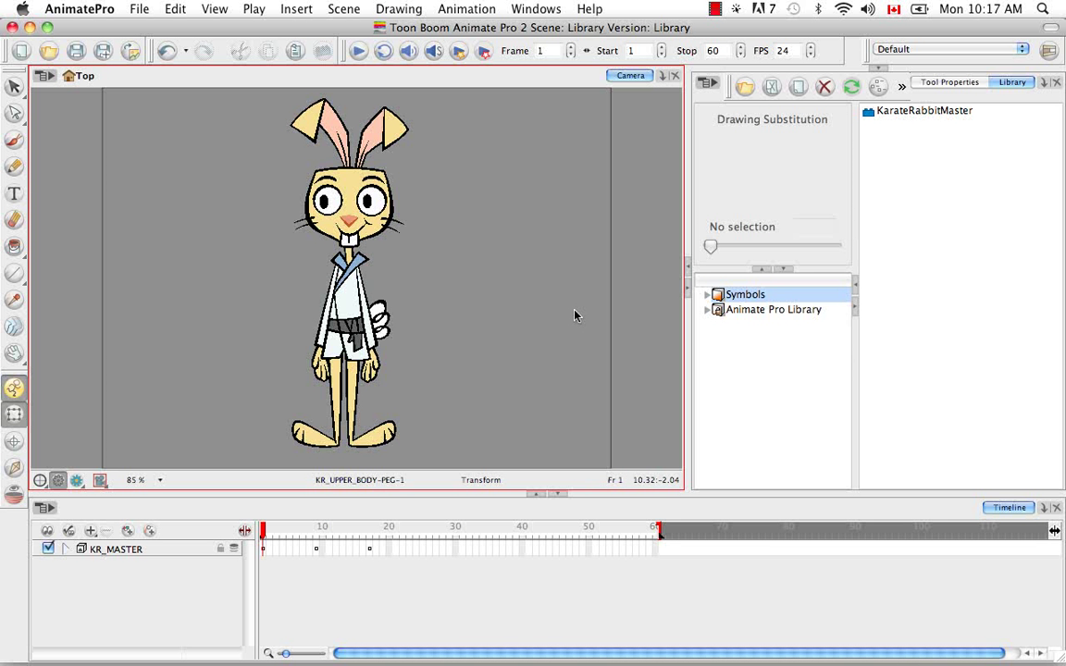
mouse_move(566, 302)
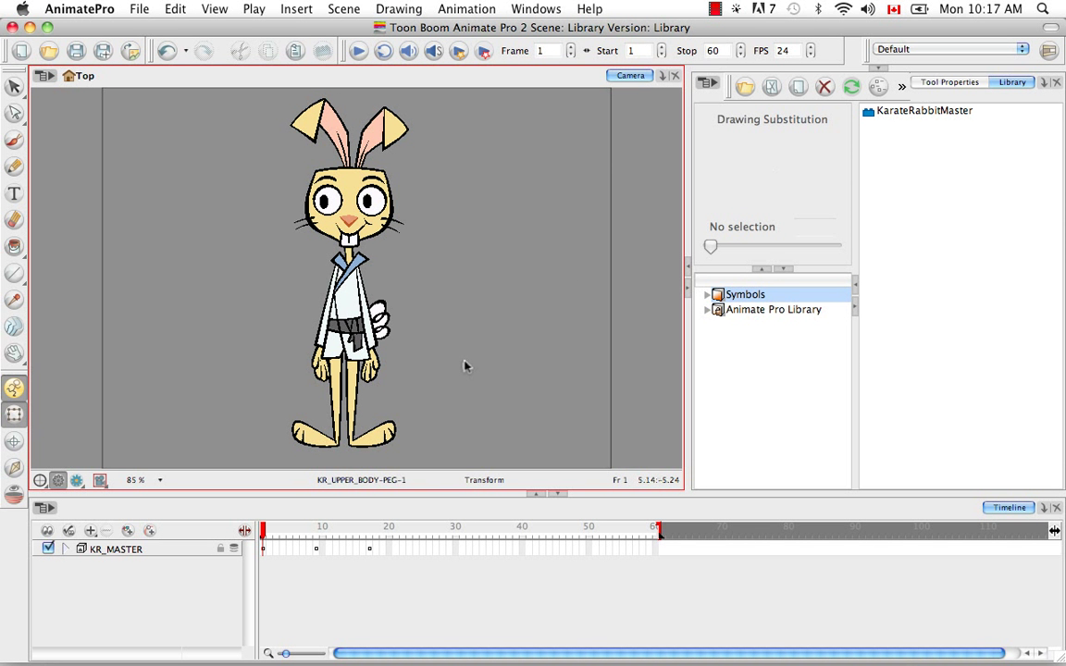
mouse_move(463, 359)
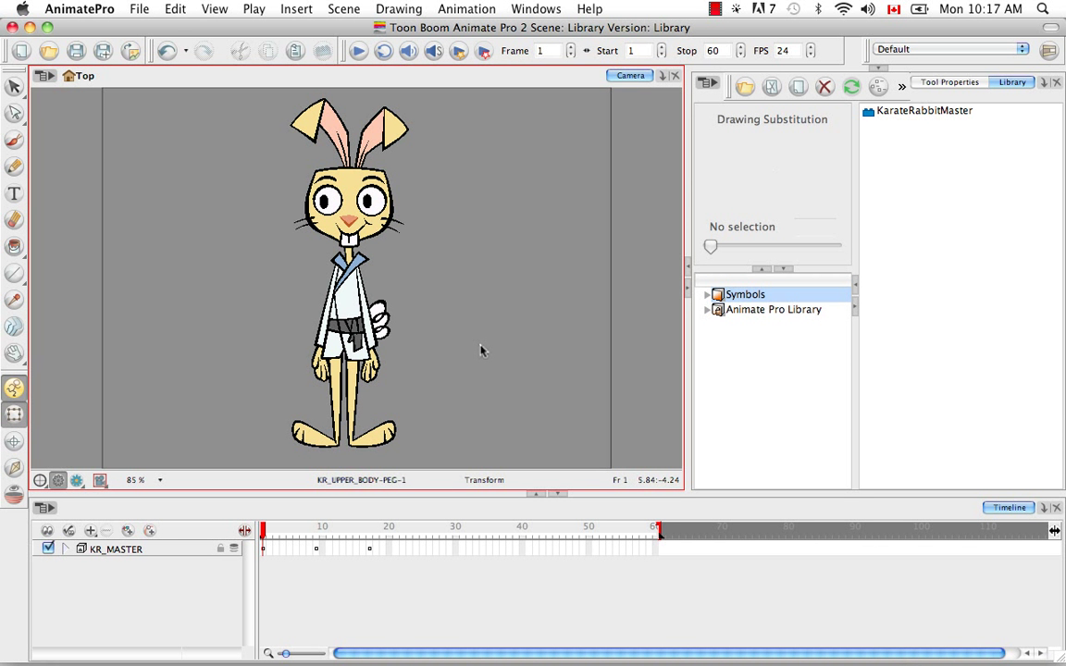
mouse_move(477, 335)
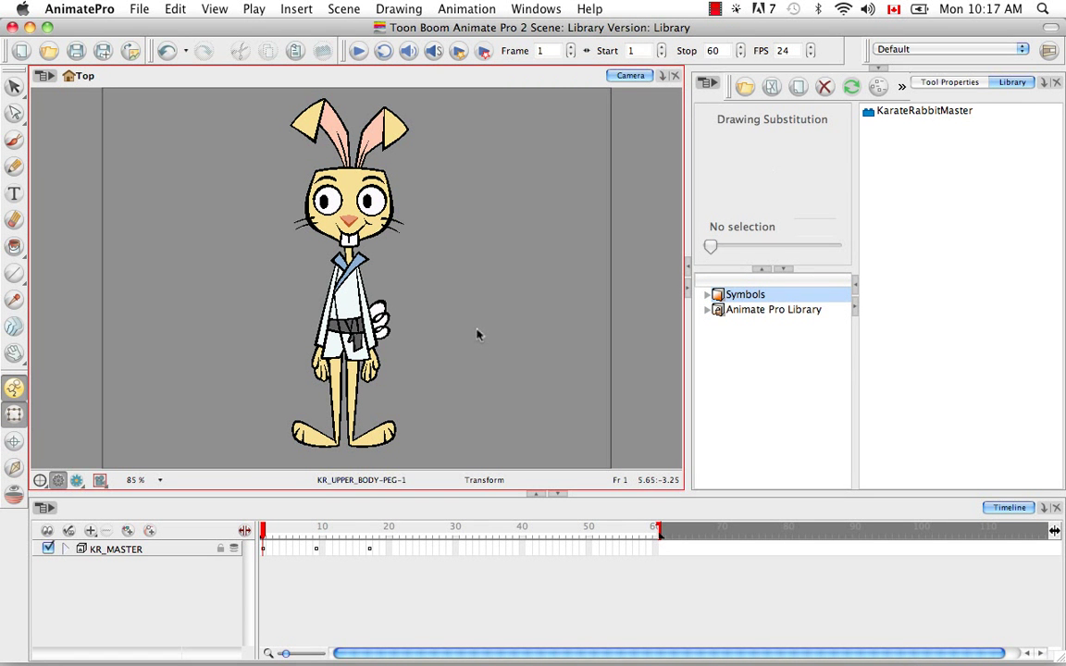
mouse_move(429, 359)
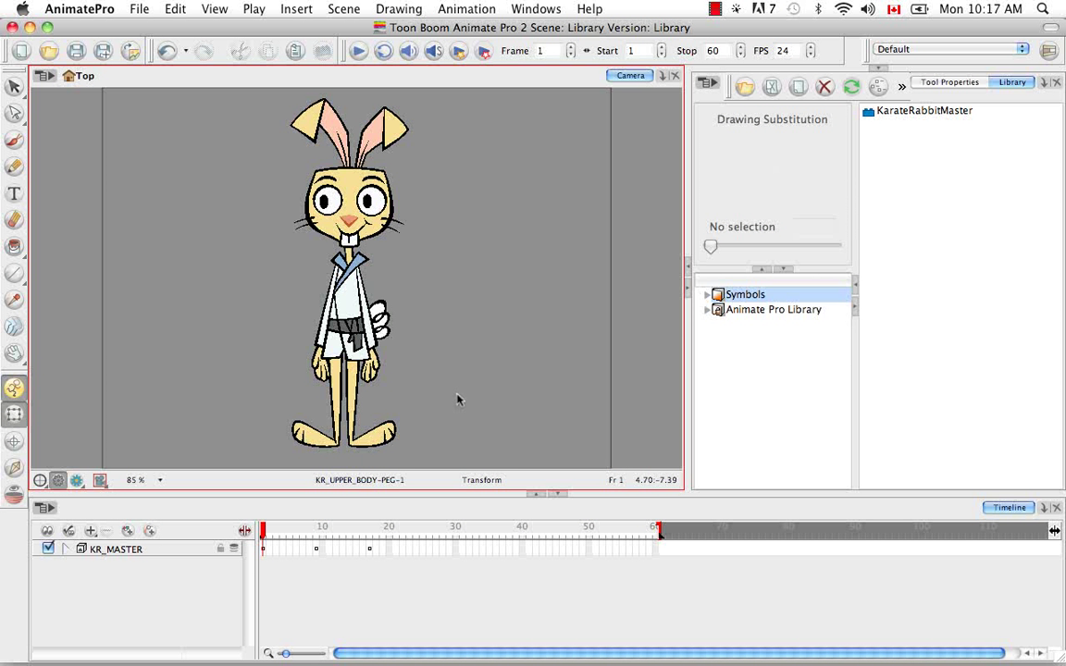
mouse_move(462, 393)
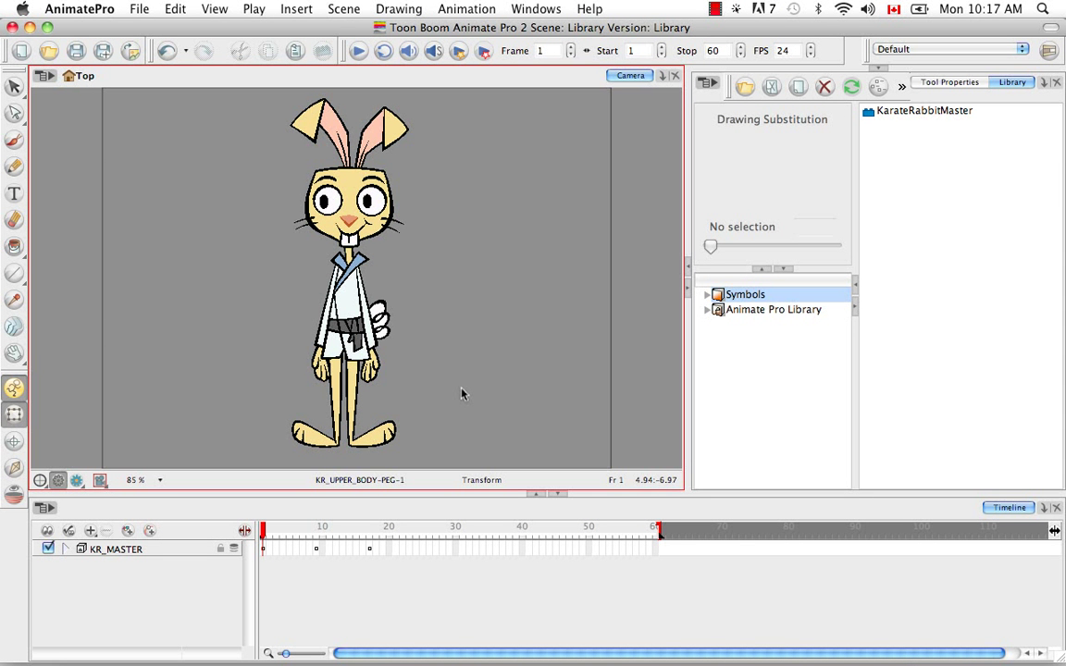
Step: Bring KarateRabbitMaster into the timeline and enter the symbol to see KR_MASTER inside
click(925, 111)
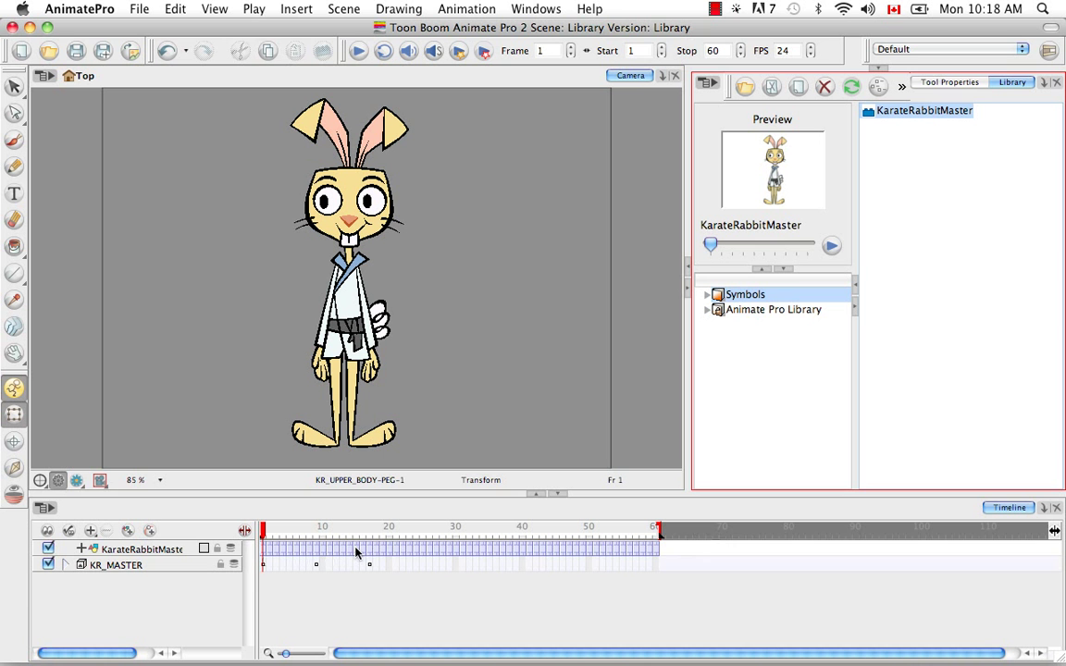
mouse_move(255, 553)
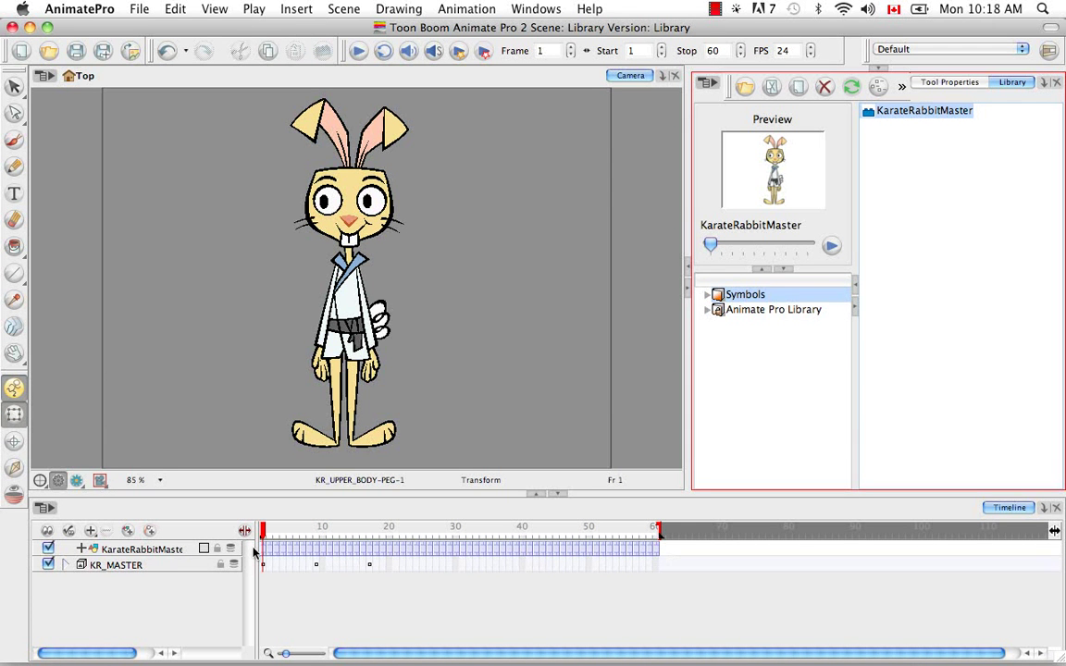
click(67, 564)
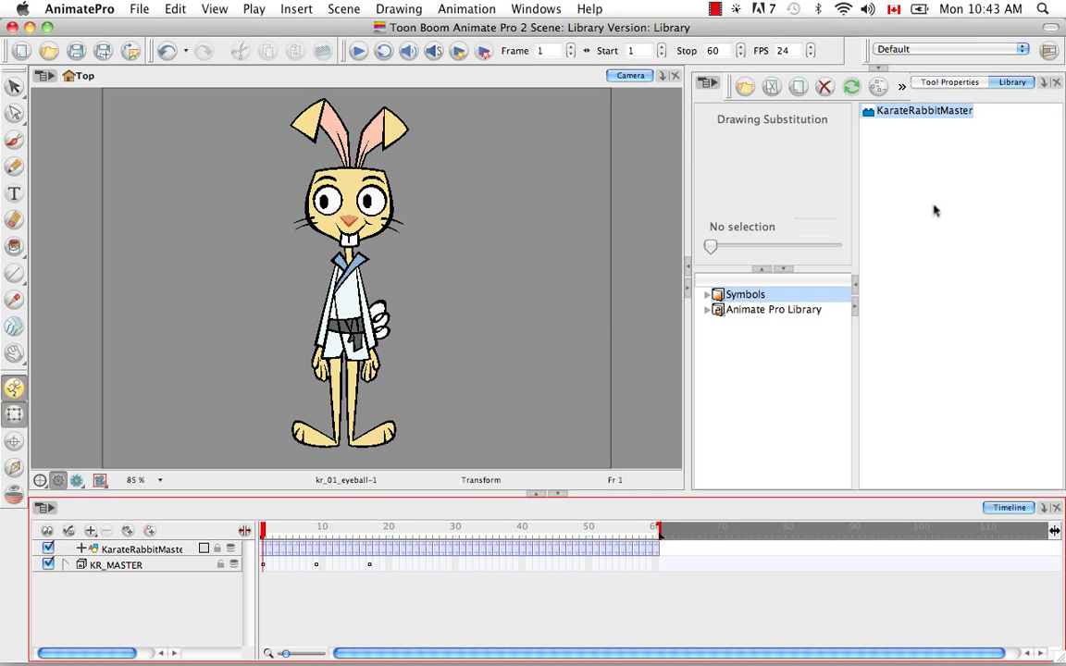
mouse_move(748, 211)
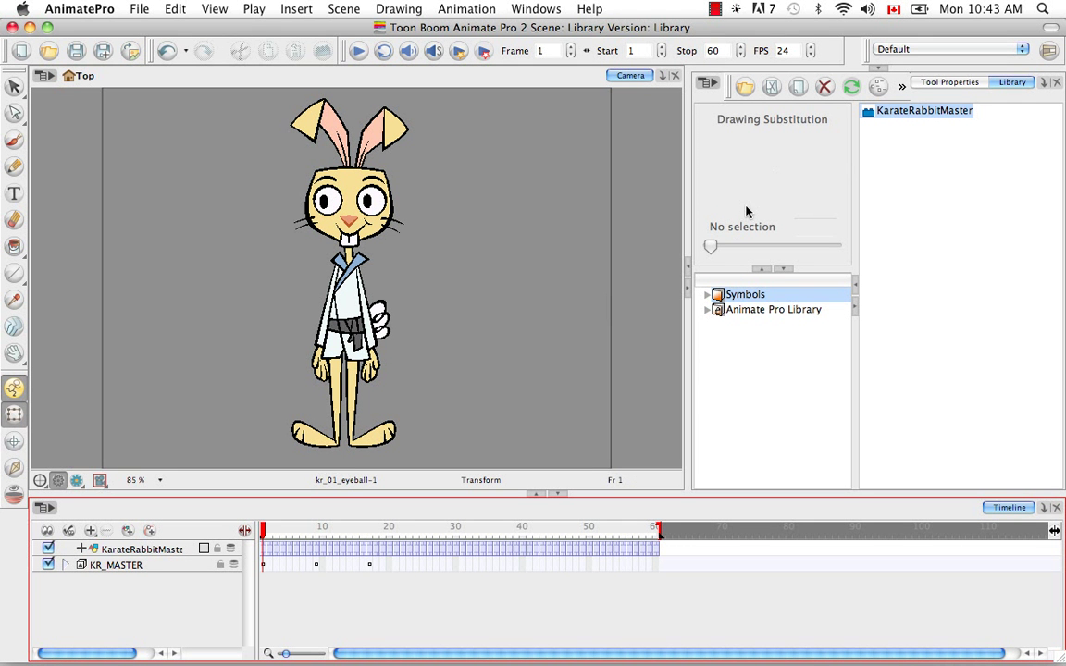
mouse_move(544, 359)
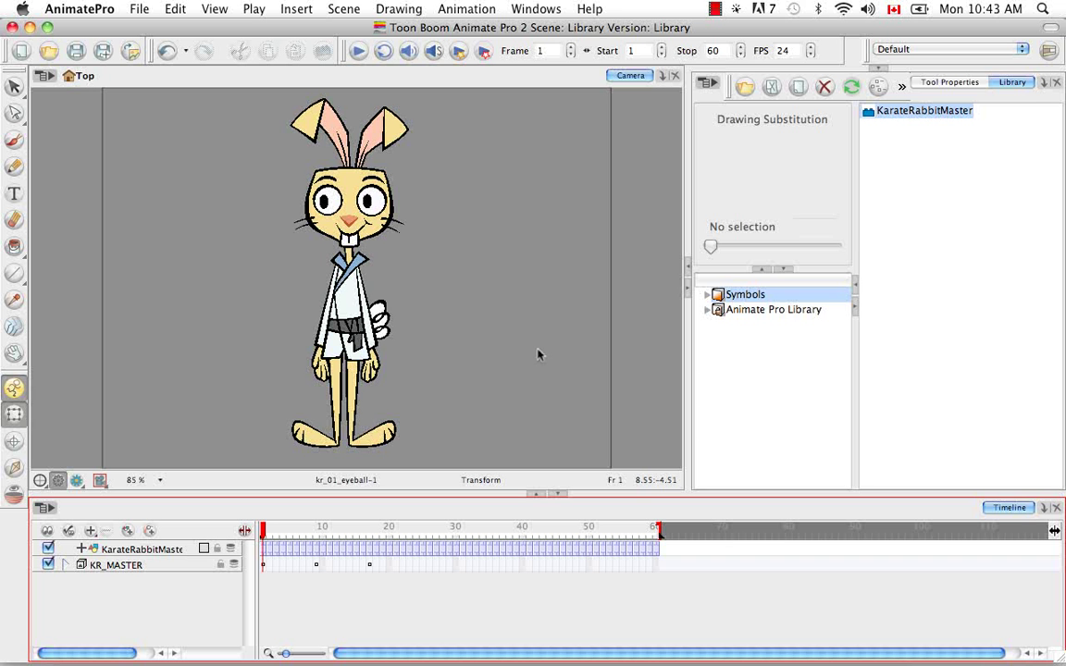
mouse_move(408, 433)
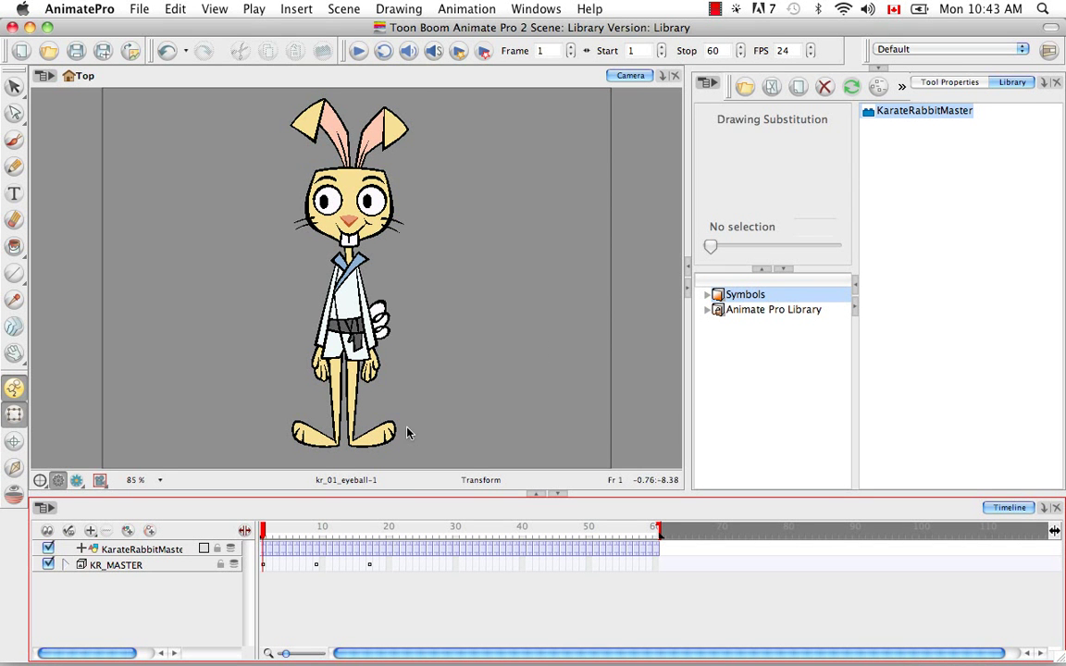
mouse_move(547, 355)
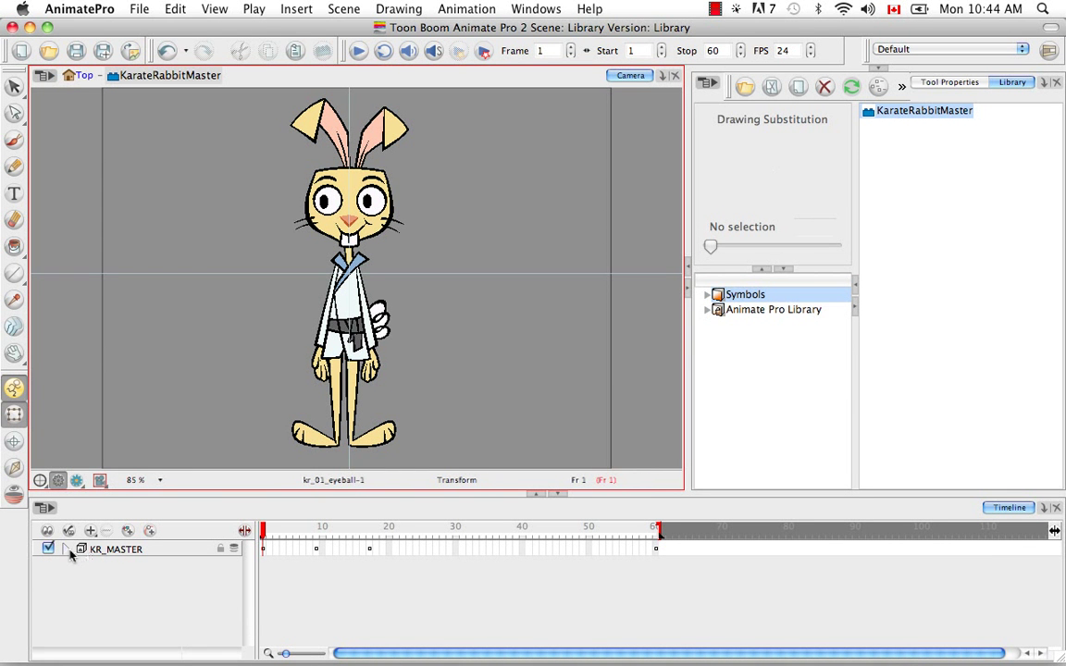
Step: Expand the KR_MASTER layer to reveal its child layers, then collapse it again
click(82, 548)
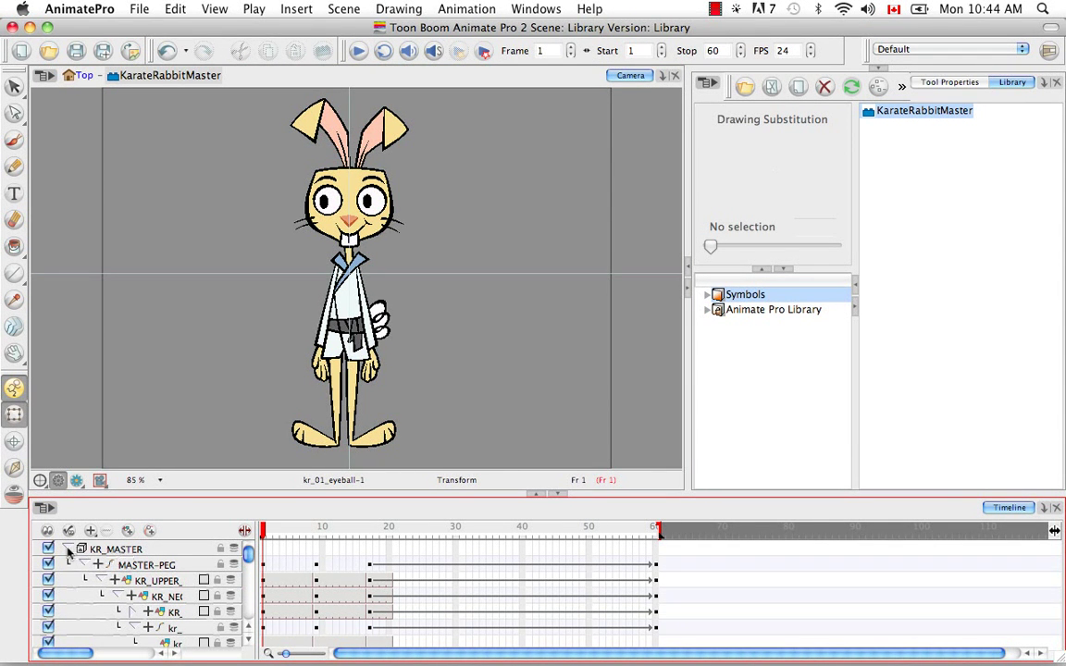
click(81, 548)
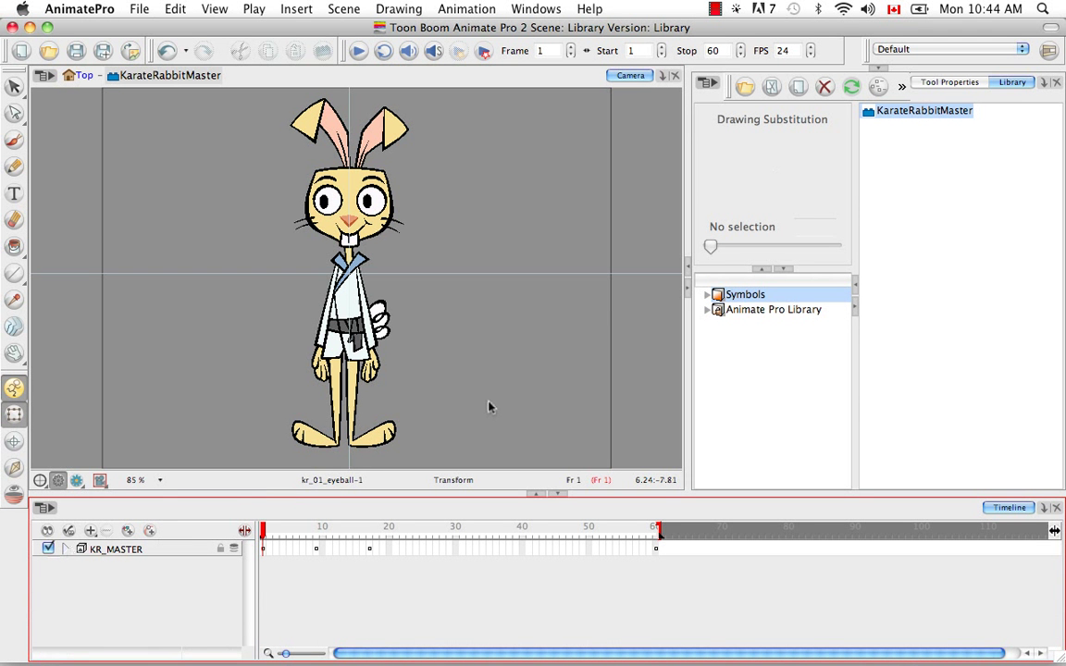
mouse_move(514, 348)
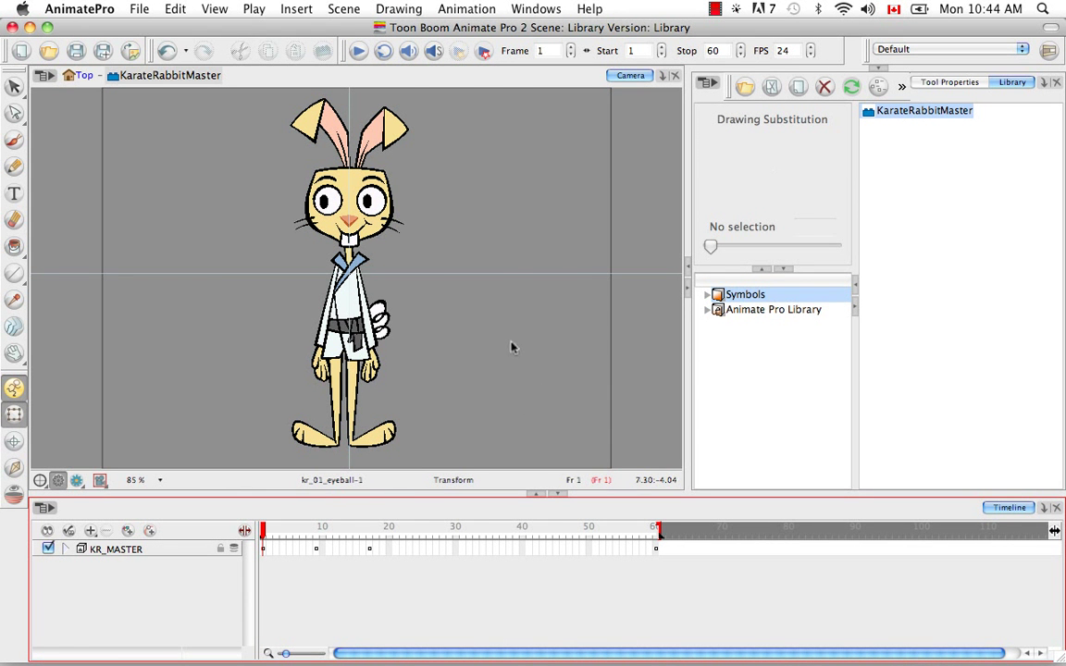
mouse_move(472, 266)
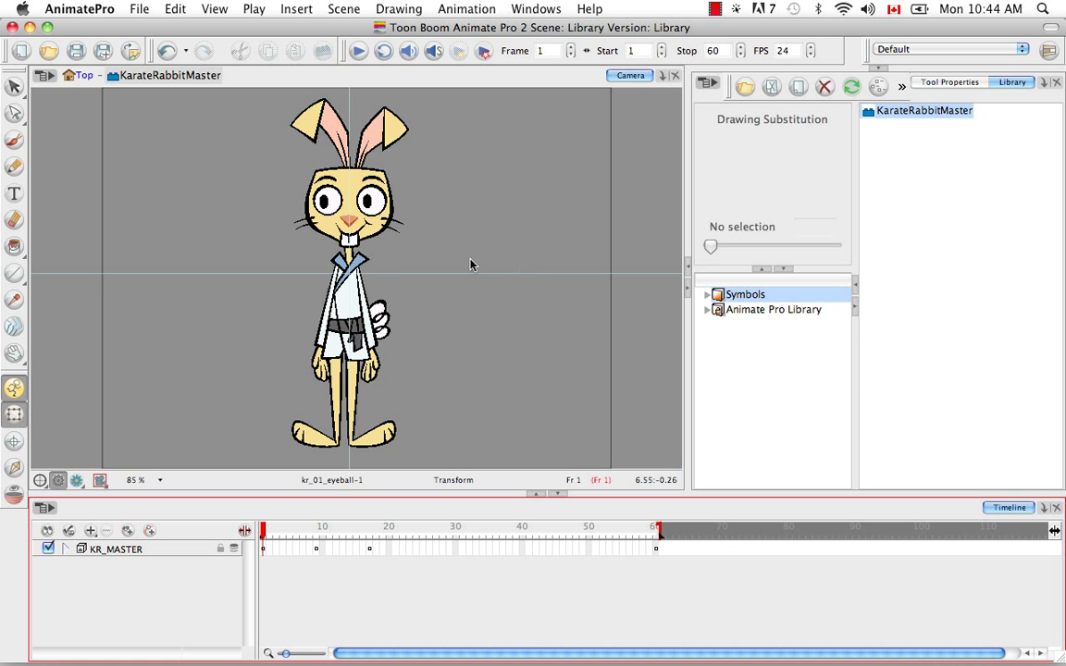
mouse_move(207, 376)
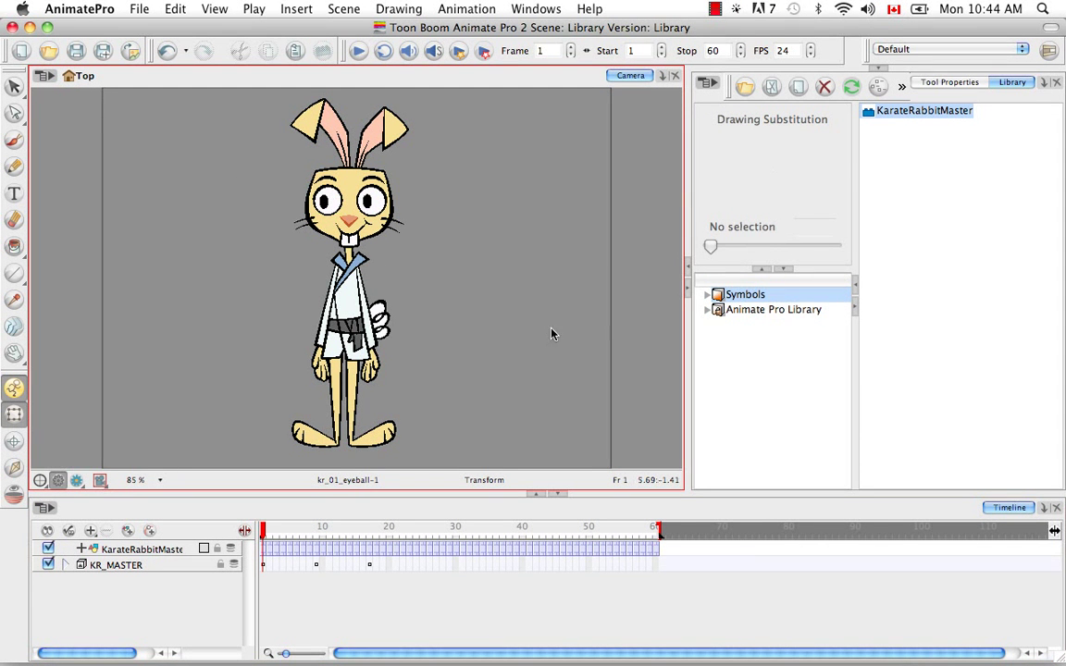
click(744, 294)
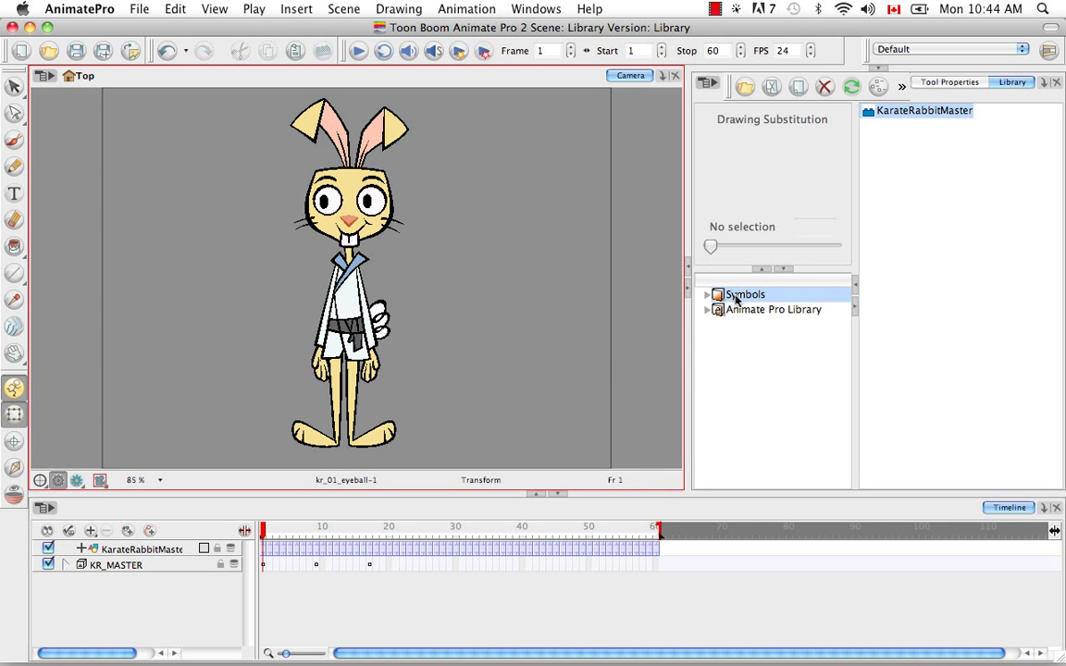
mouse_move(514, 337)
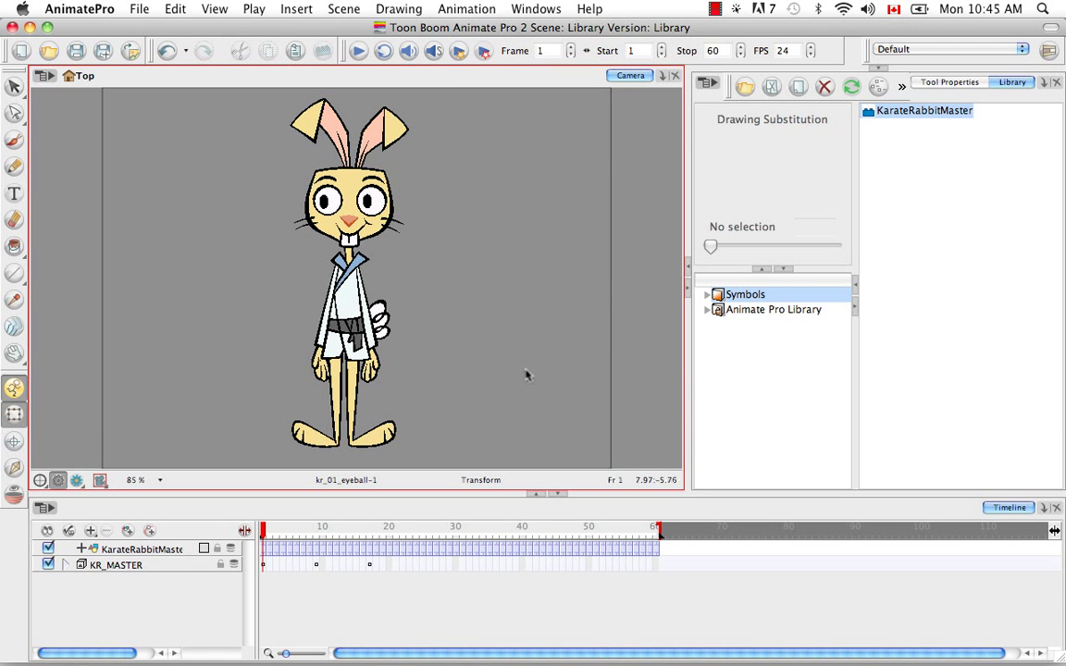
mouse_move(522, 363)
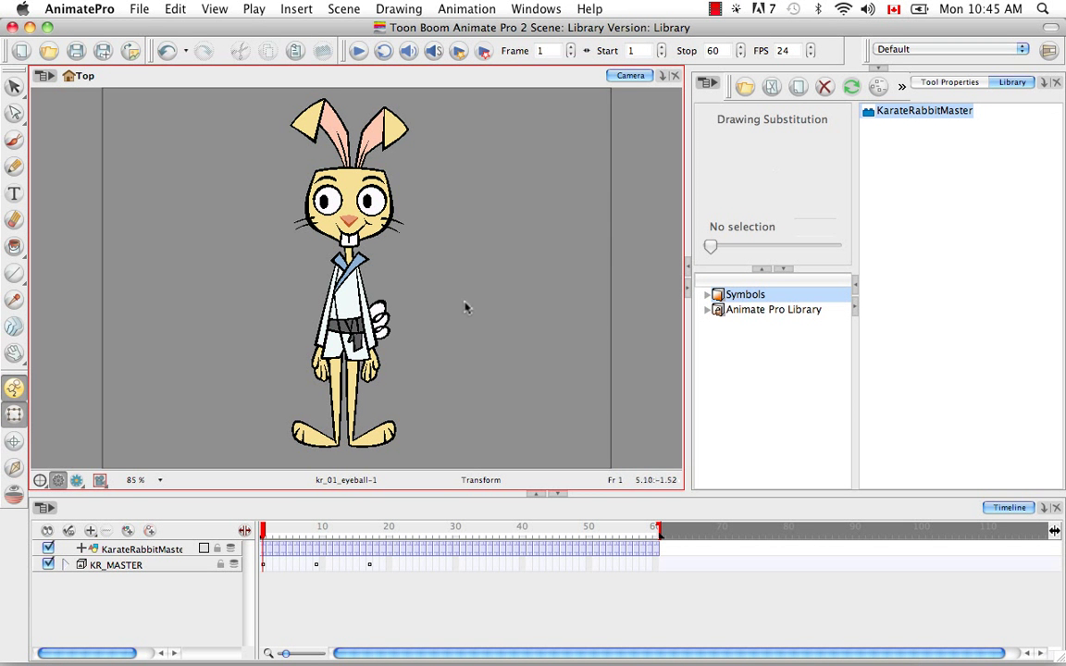
mouse_move(447, 340)
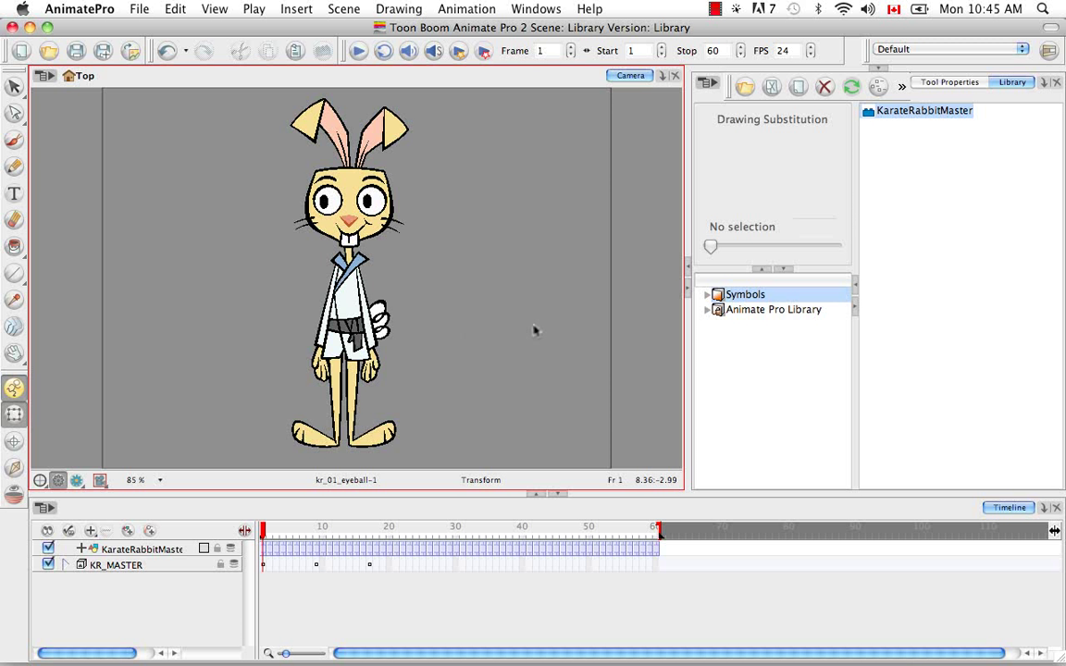
mouse_move(657, 318)
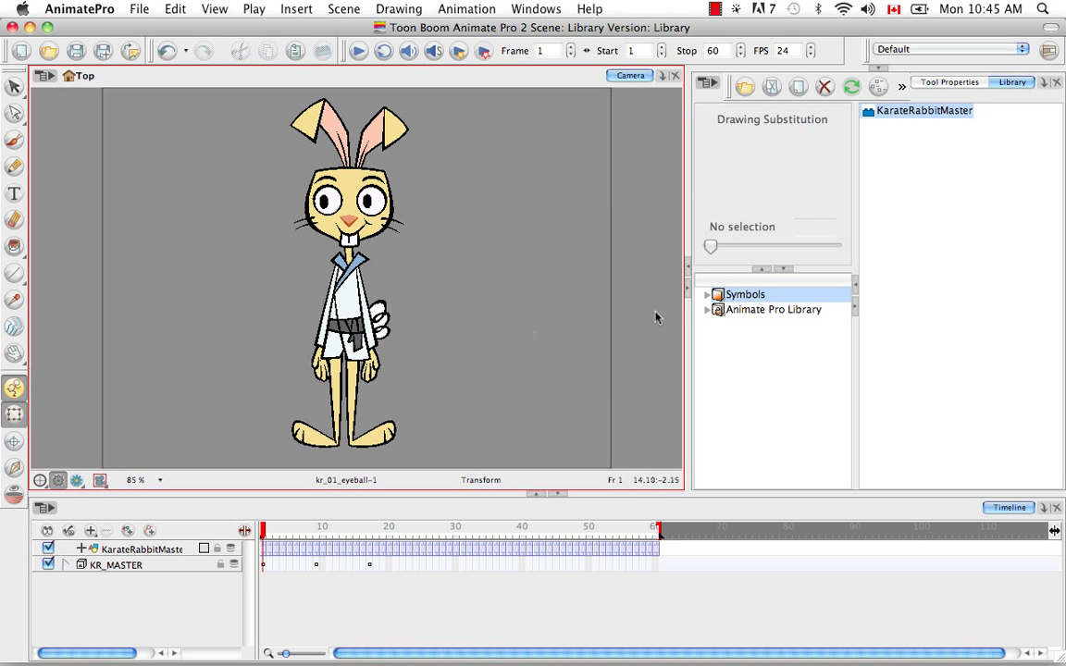
mouse_move(492, 331)
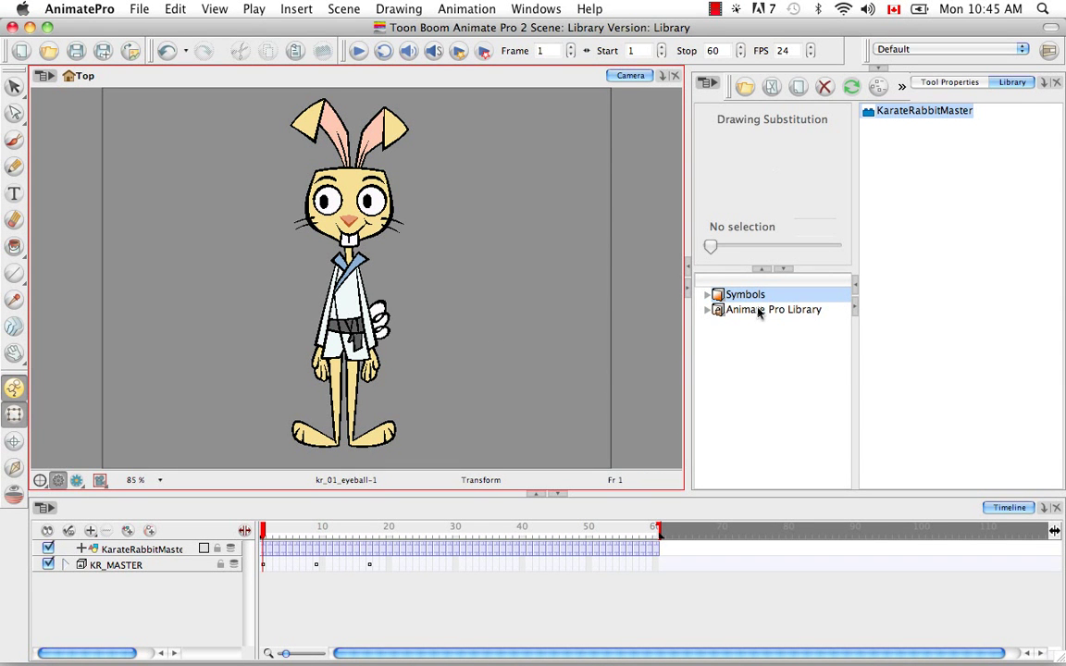
Step: Expand the Animate Pro Library folder to reach the KarateRabbit templates
click(707, 309)
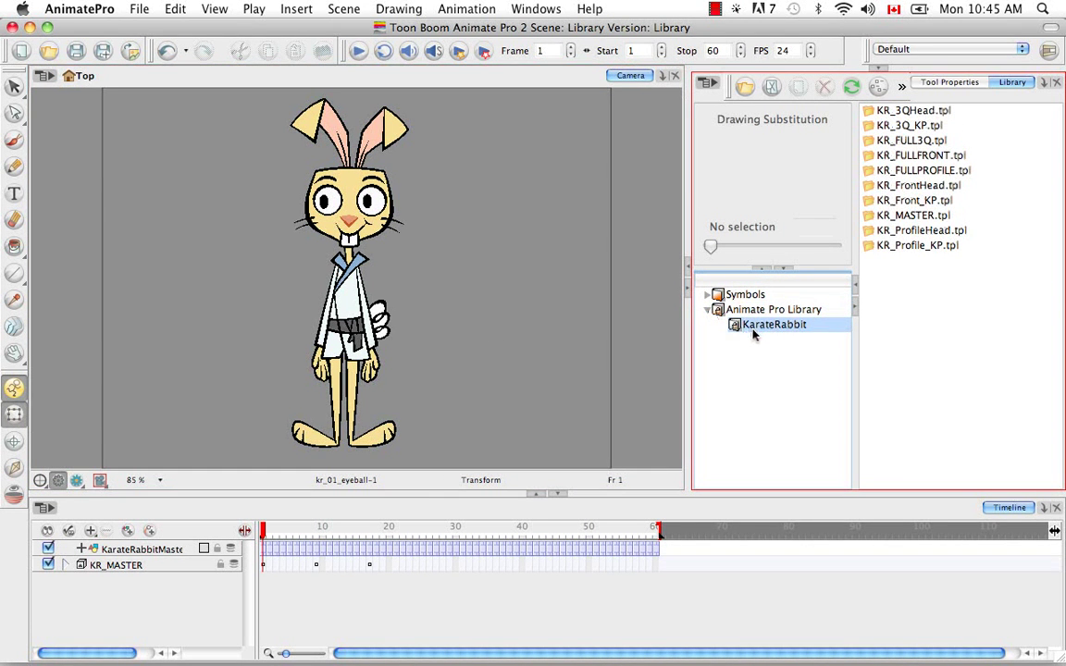
mouse_move(392, 595)
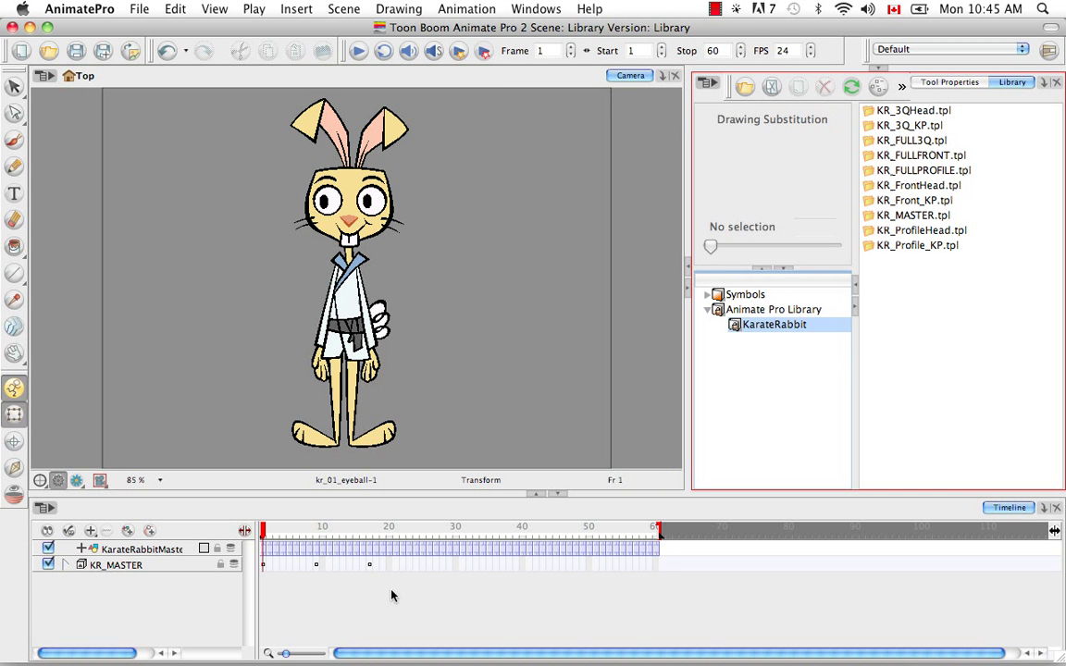
mouse_move(163, 569)
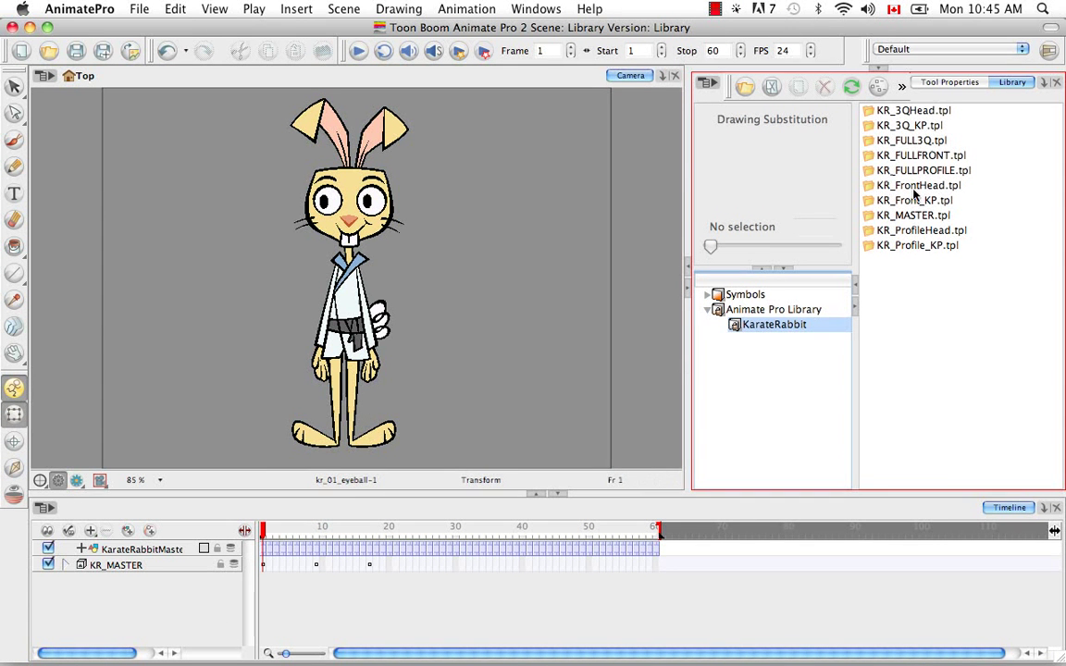
mouse_move(889, 359)
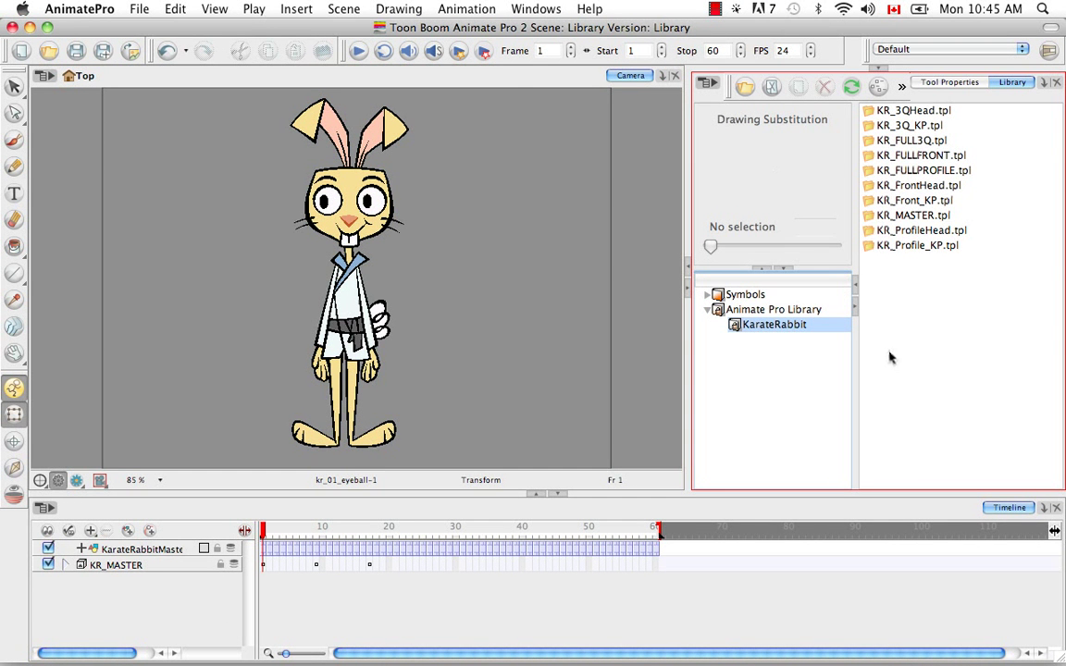
mouse_move(899, 341)
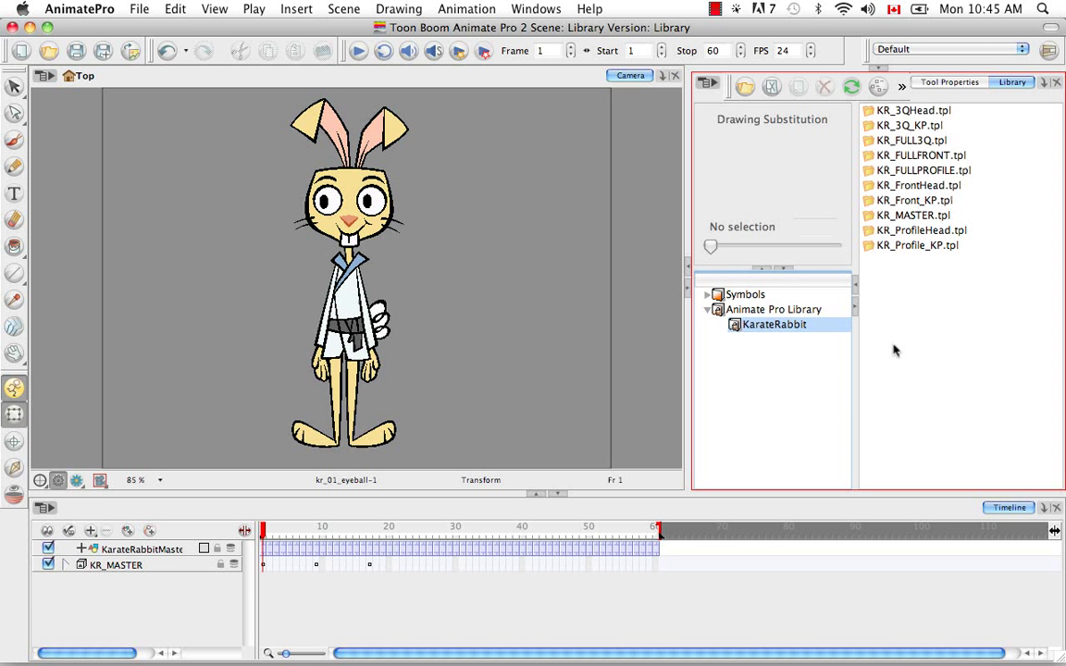
mouse_move(788, 407)
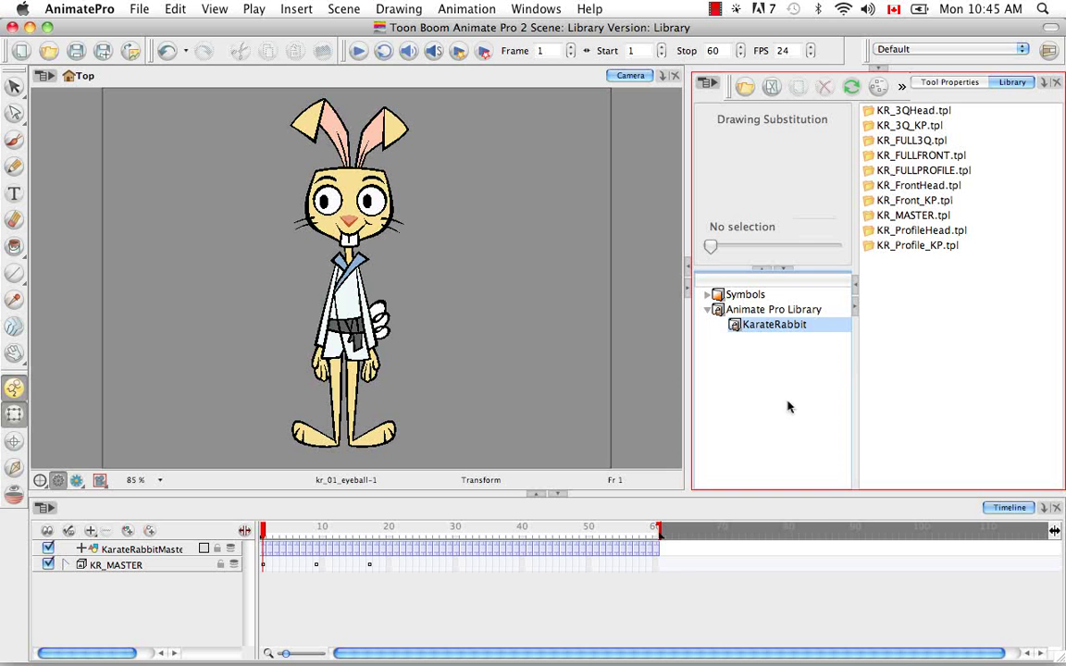
mouse_move(840, 257)
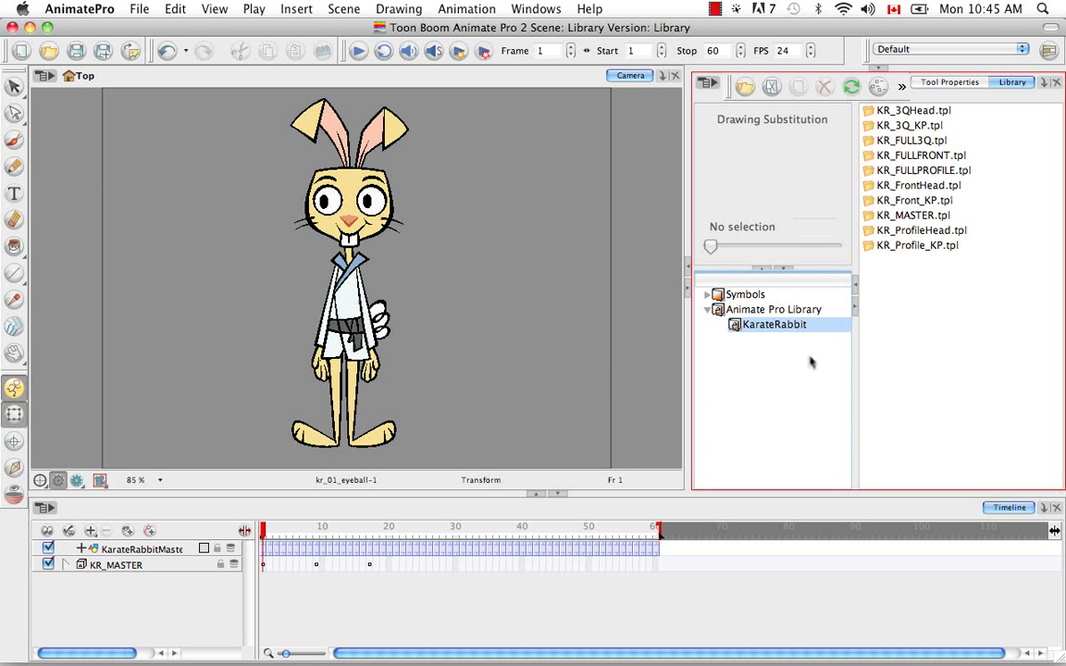
mouse_move(781, 407)
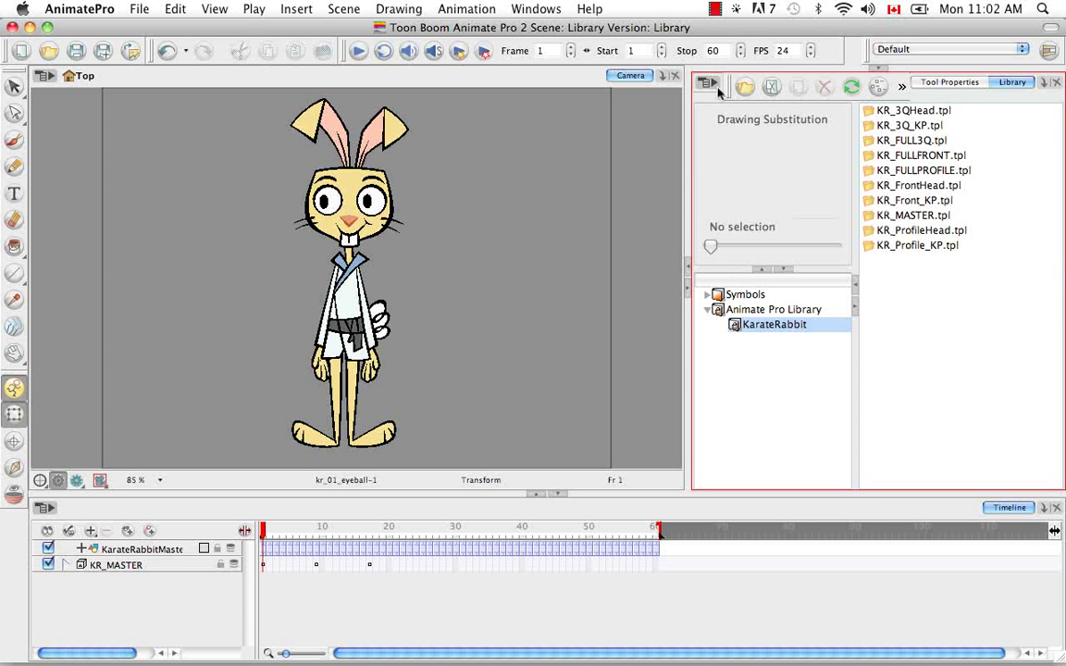
Step: Show the right-click folder commands for the KarateRabbit and Animate Pro Library folders
click(707, 86)
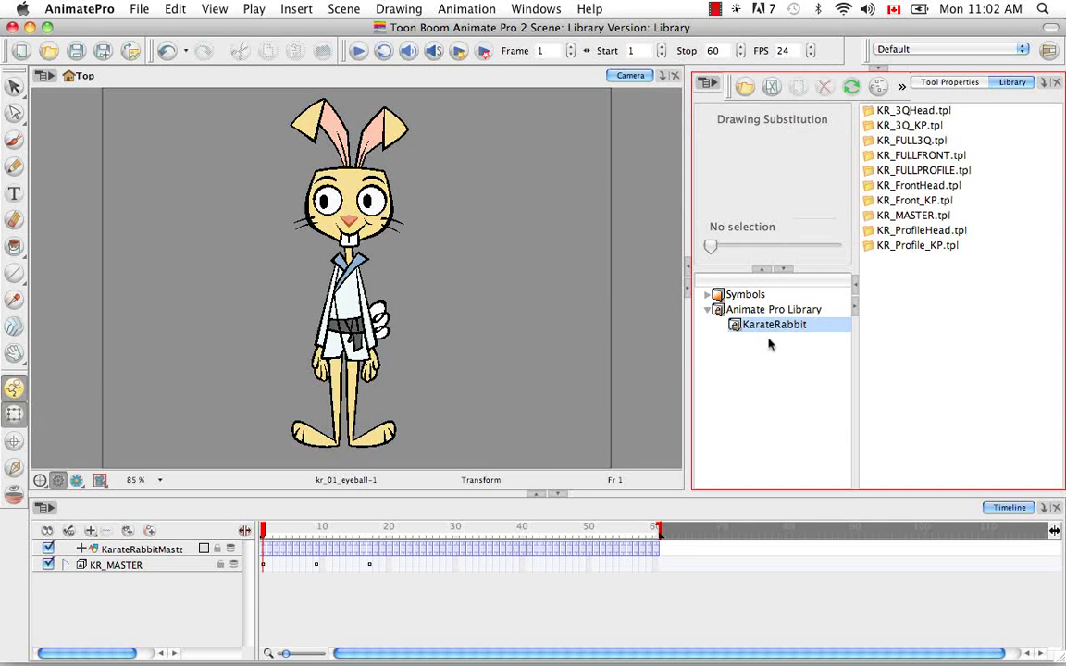
right_click(773, 324)
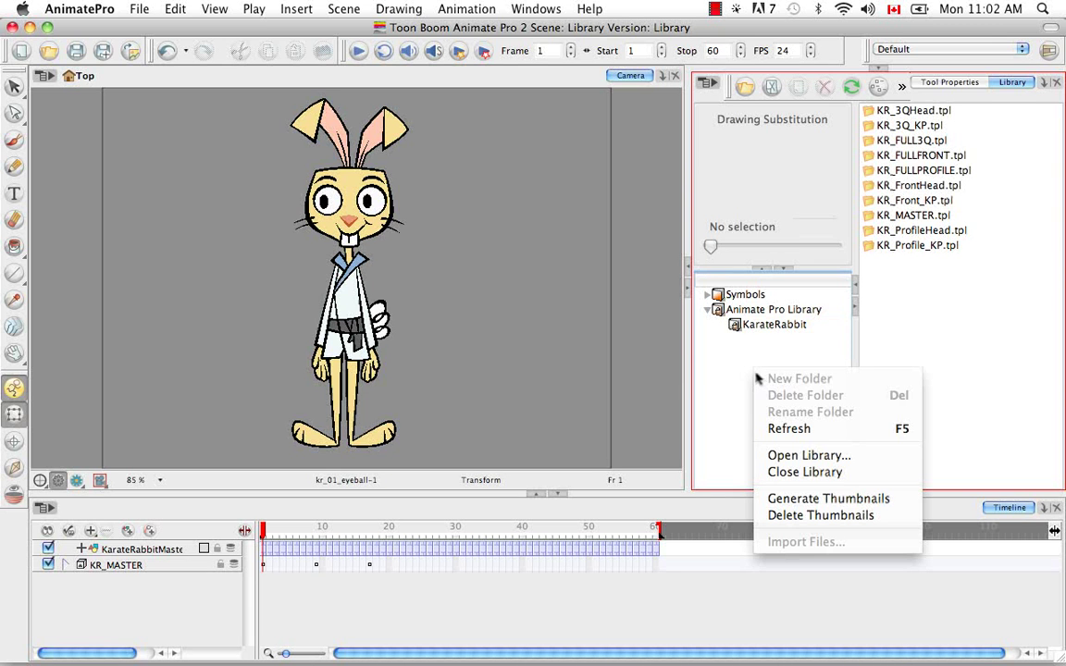
mouse_move(990, 407)
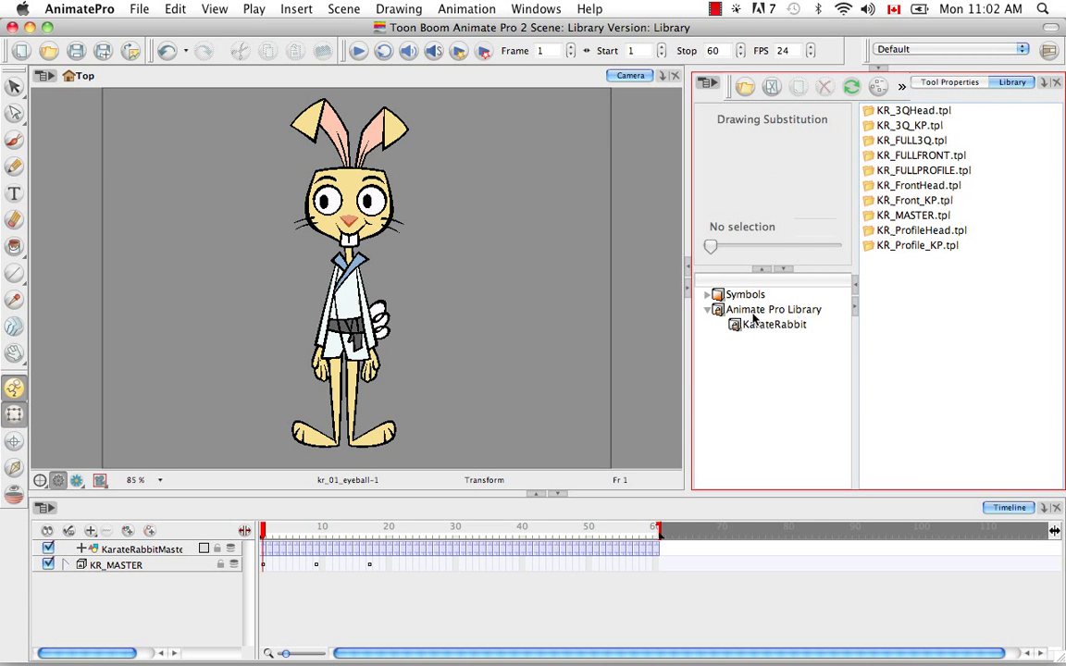
right_click(773, 309)
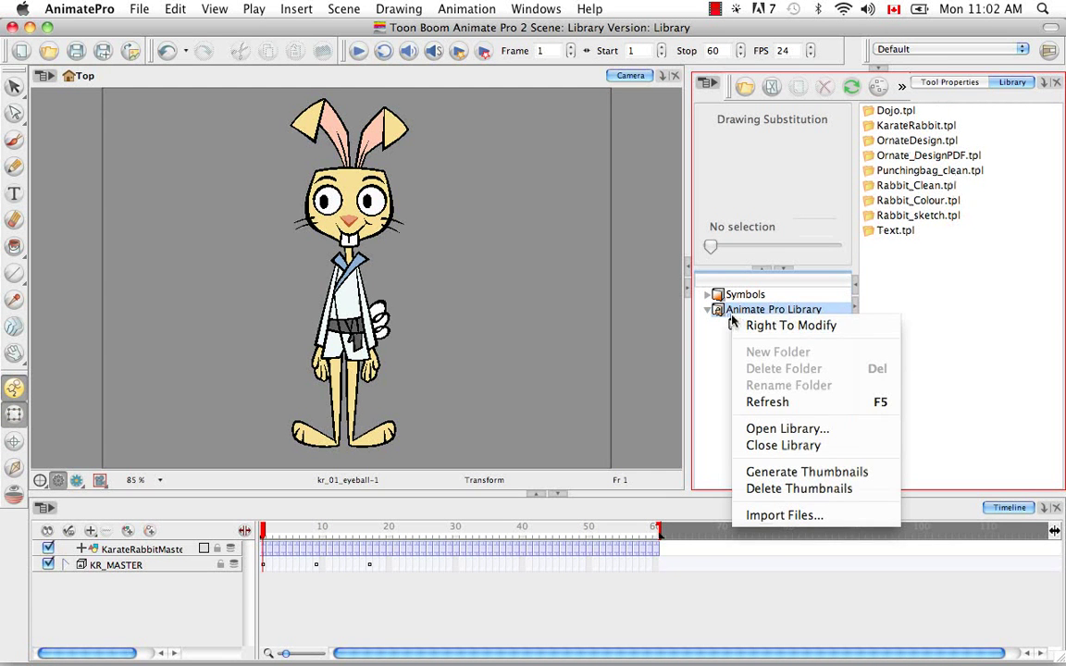
Step: Select Animate Pro Library, show the Library view's own command menu and dismiss it
click(774, 309)
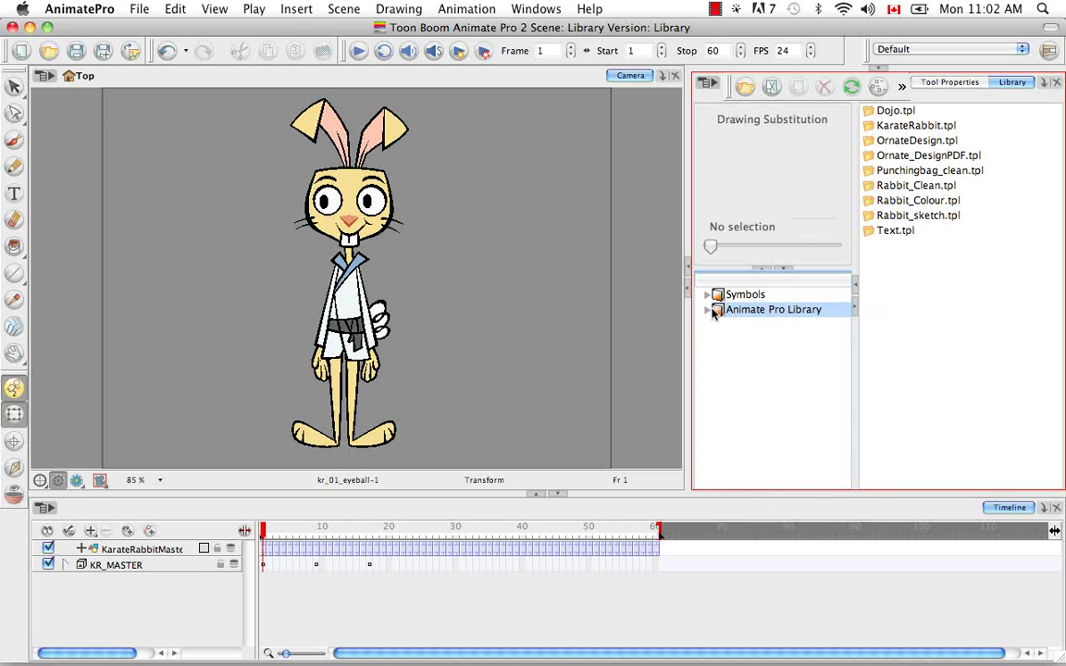
click(707, 86)
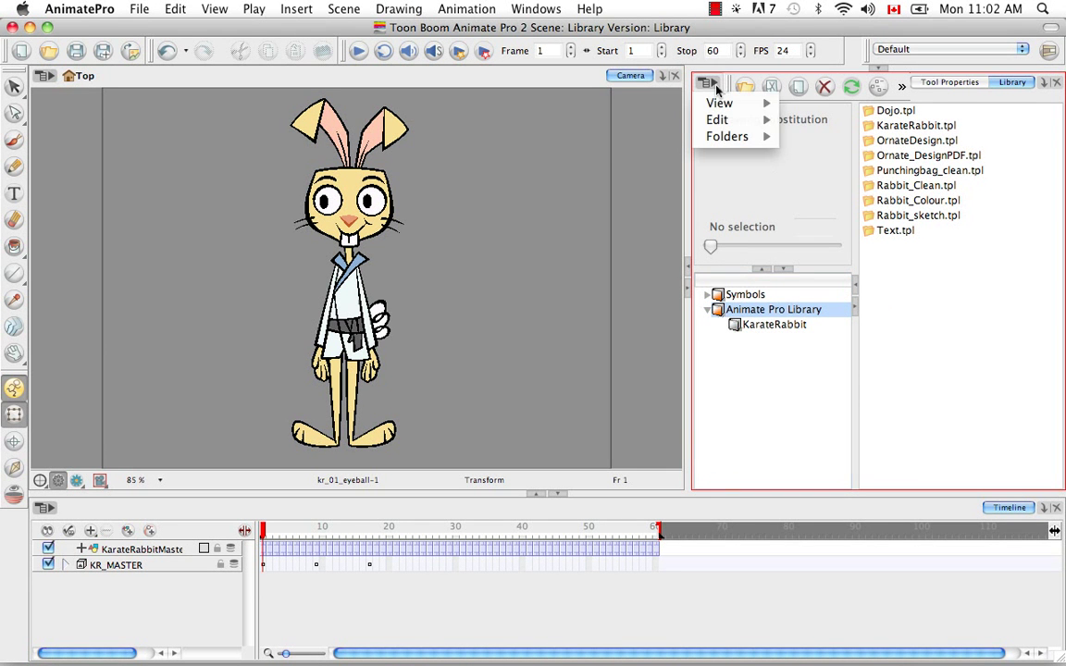
click(717, 118)
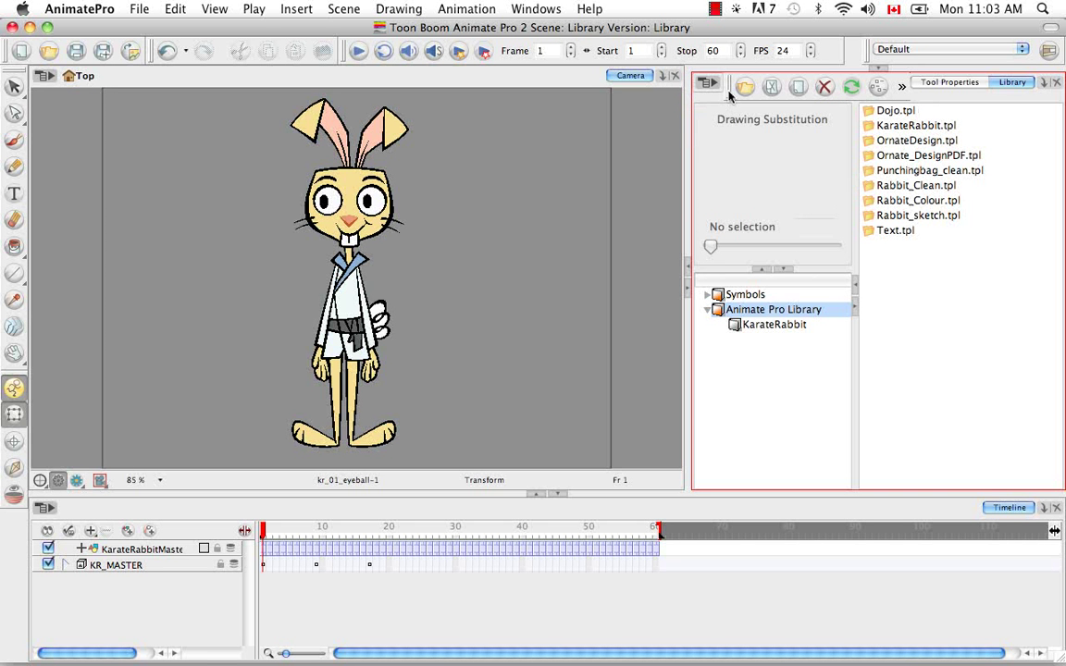
mouse_move(725, 167)
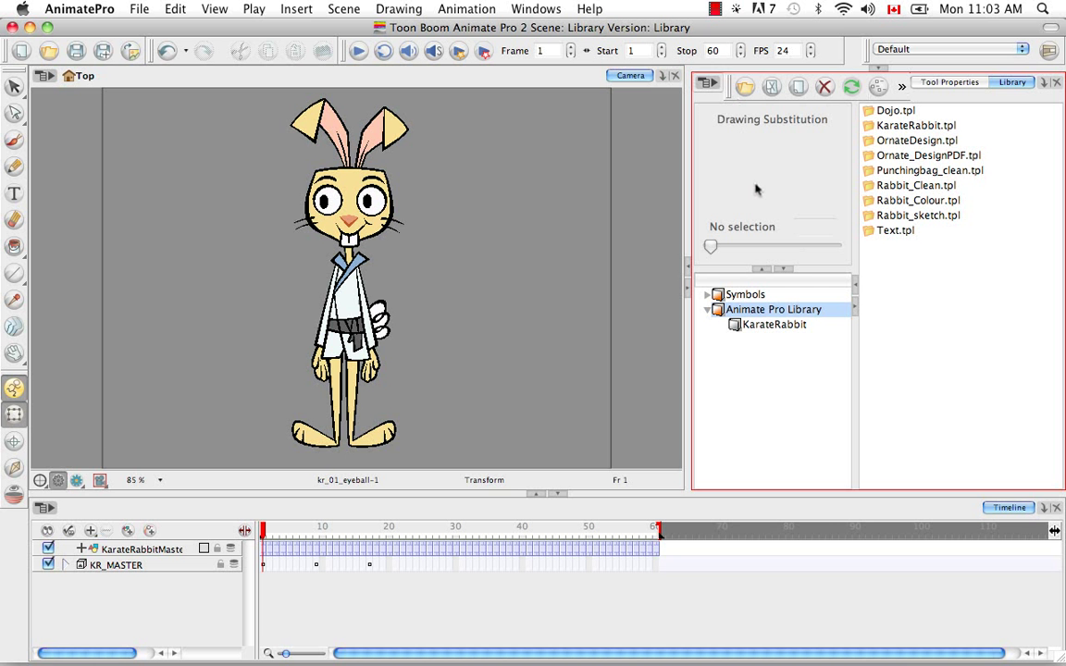
mouse_move(762, 170)
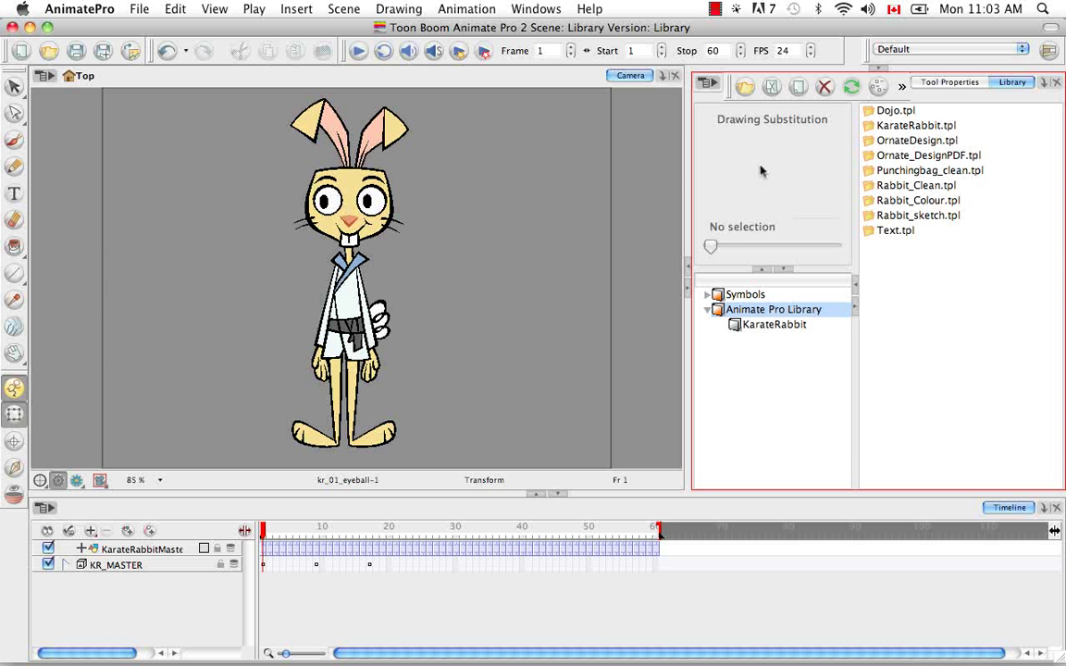
mouse_move(759, 157)
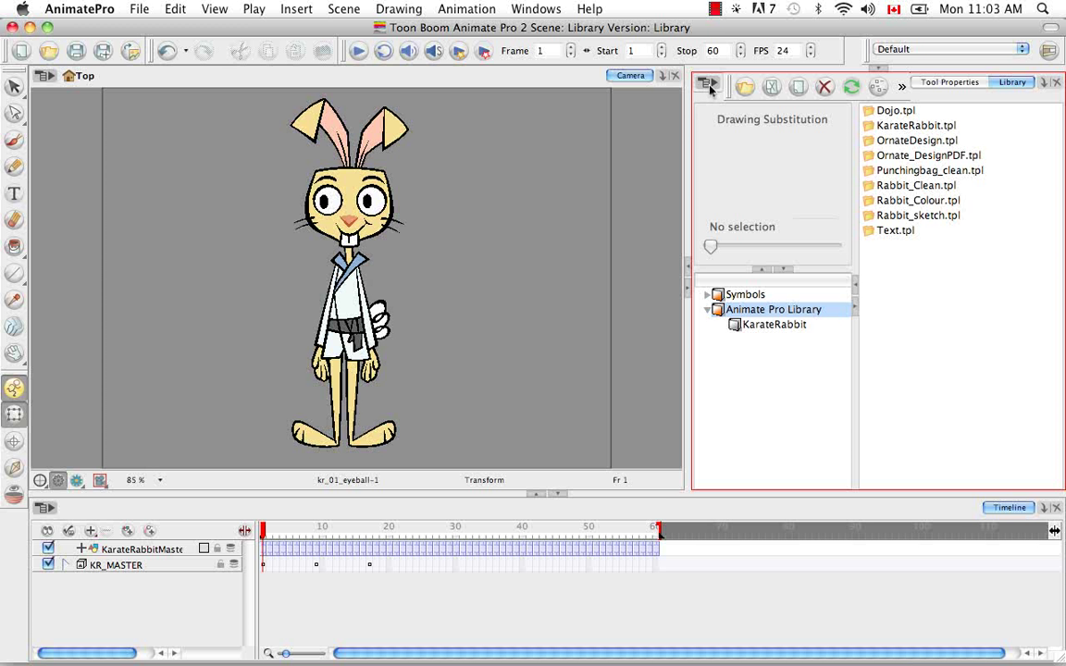
mouse_move(736, 104)
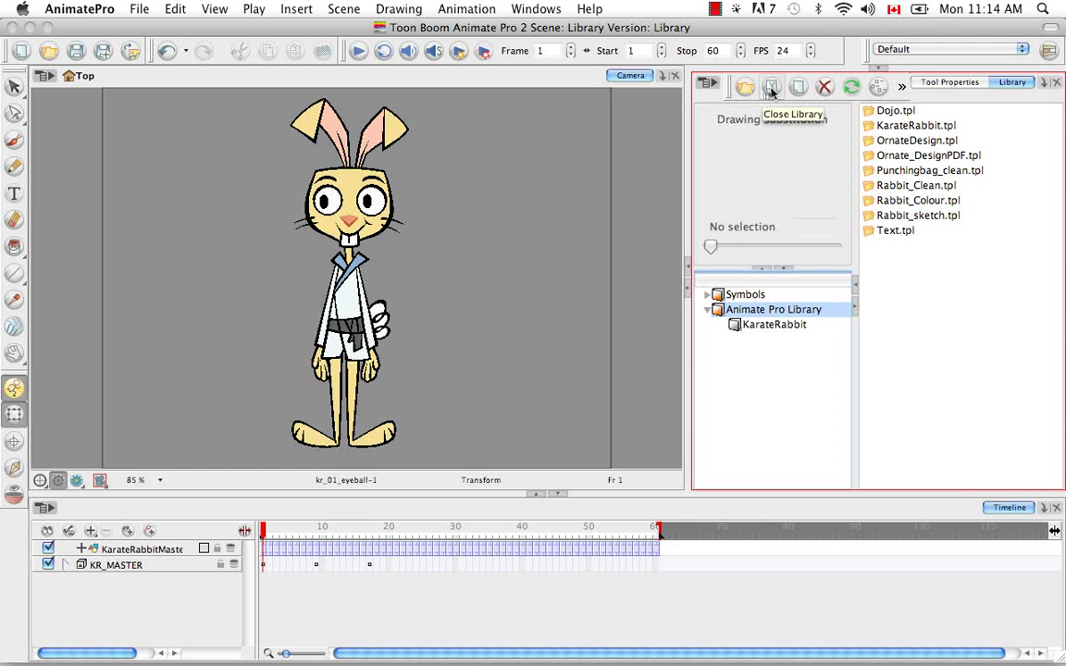
mouse_move(823, 87)
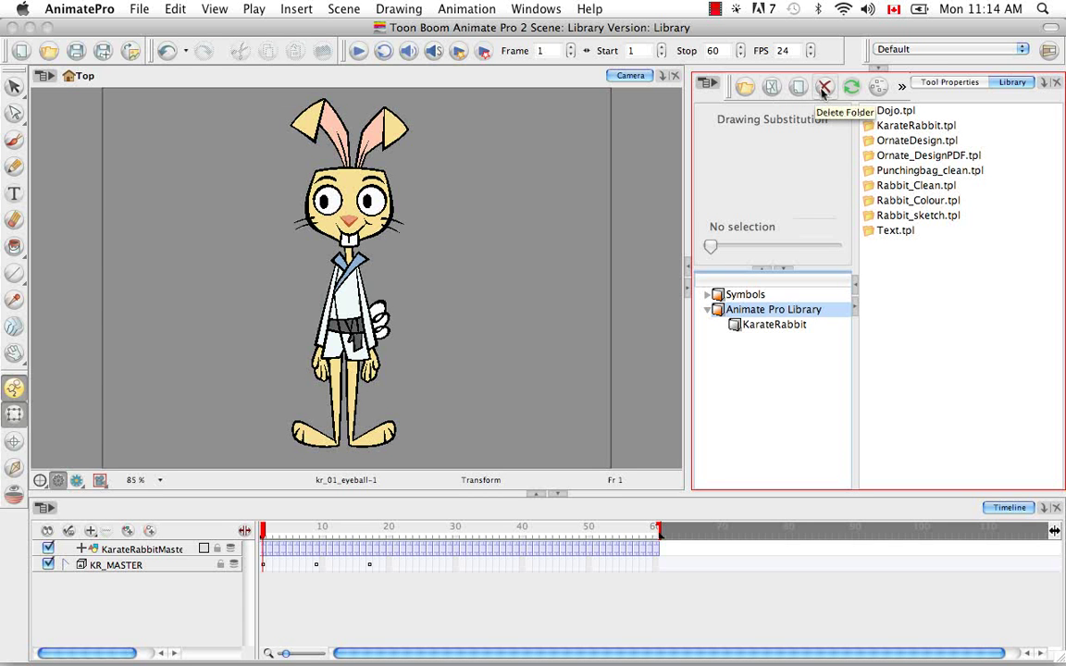
mouse_move(877, 87)
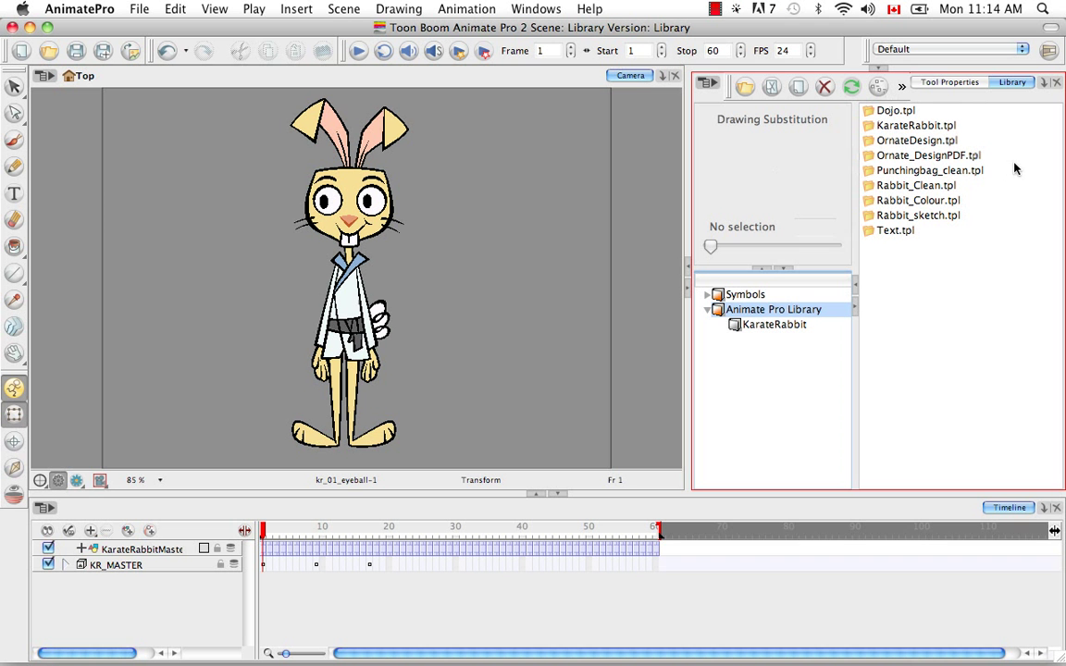
mouse_move(1008, 151)
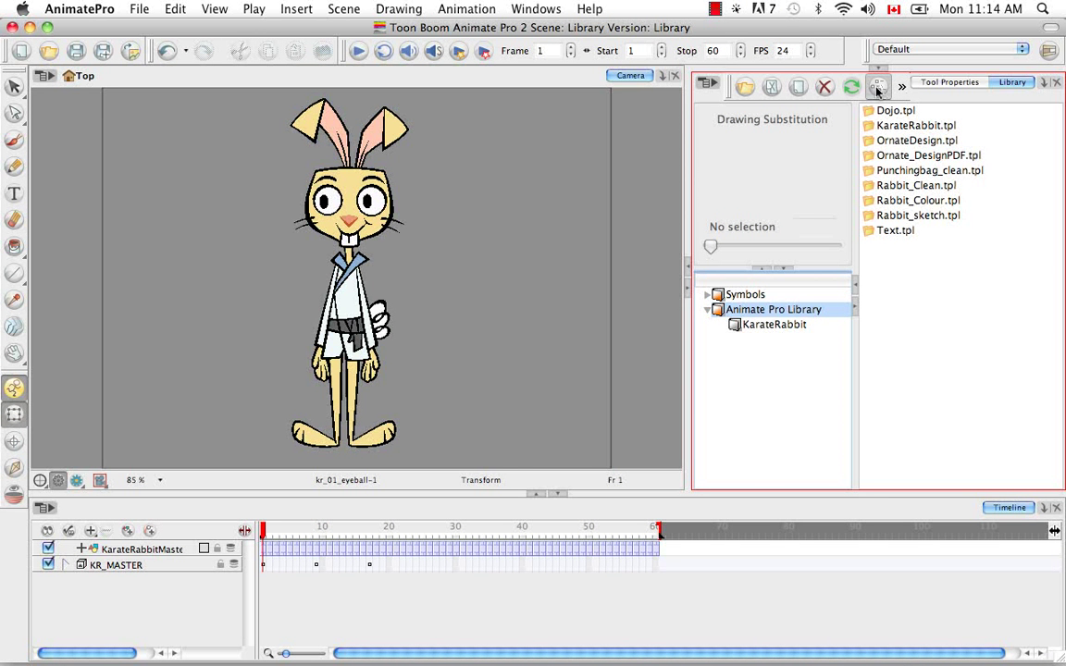
Step: Switch the template listing to View Details, then to View Thumbnails
click(877, 87)
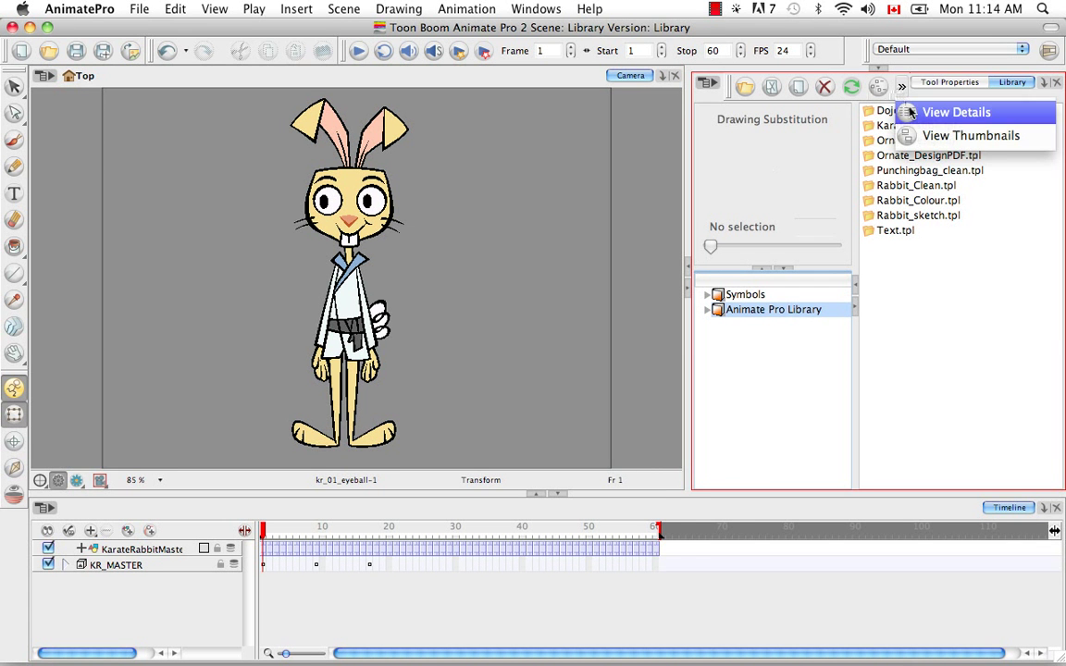
click(954, 113)
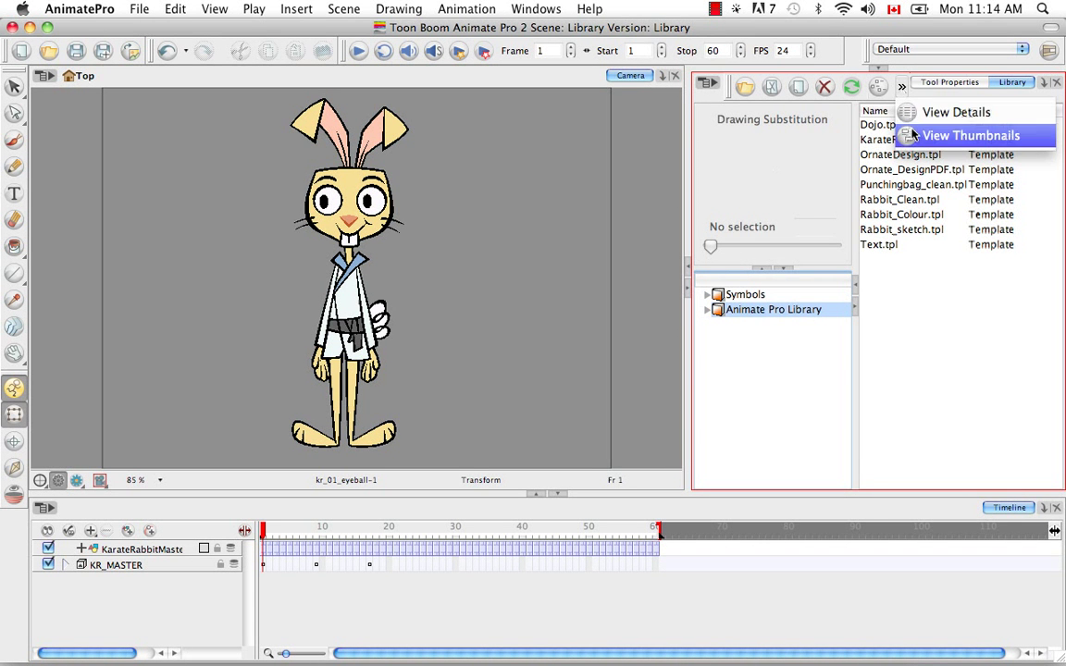
click(969, 135)
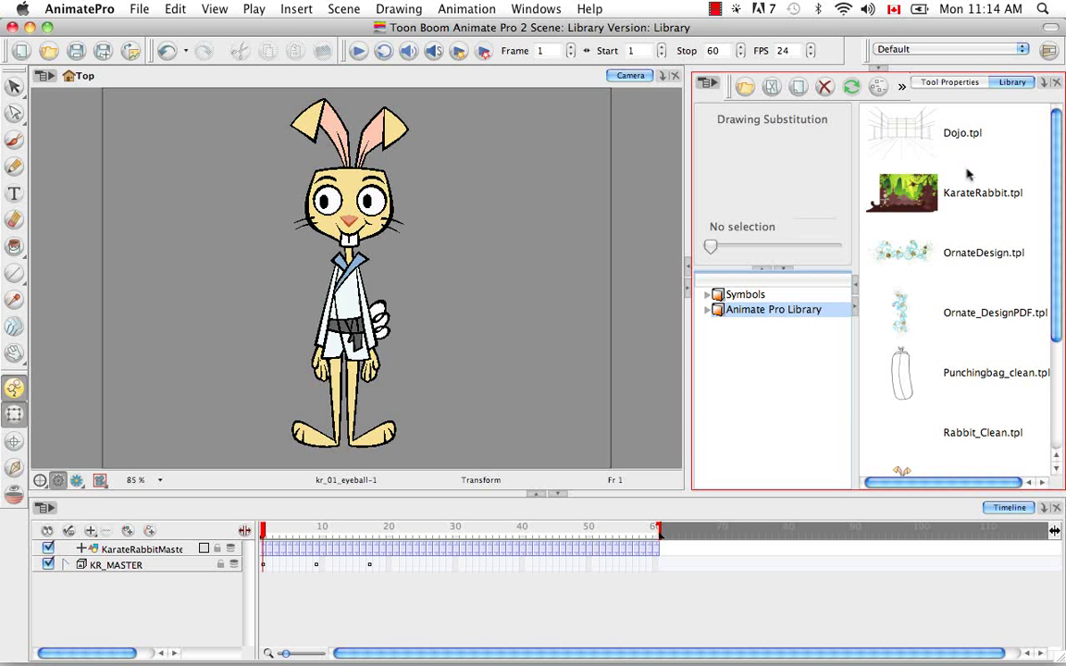
mouse_move(885, 78)
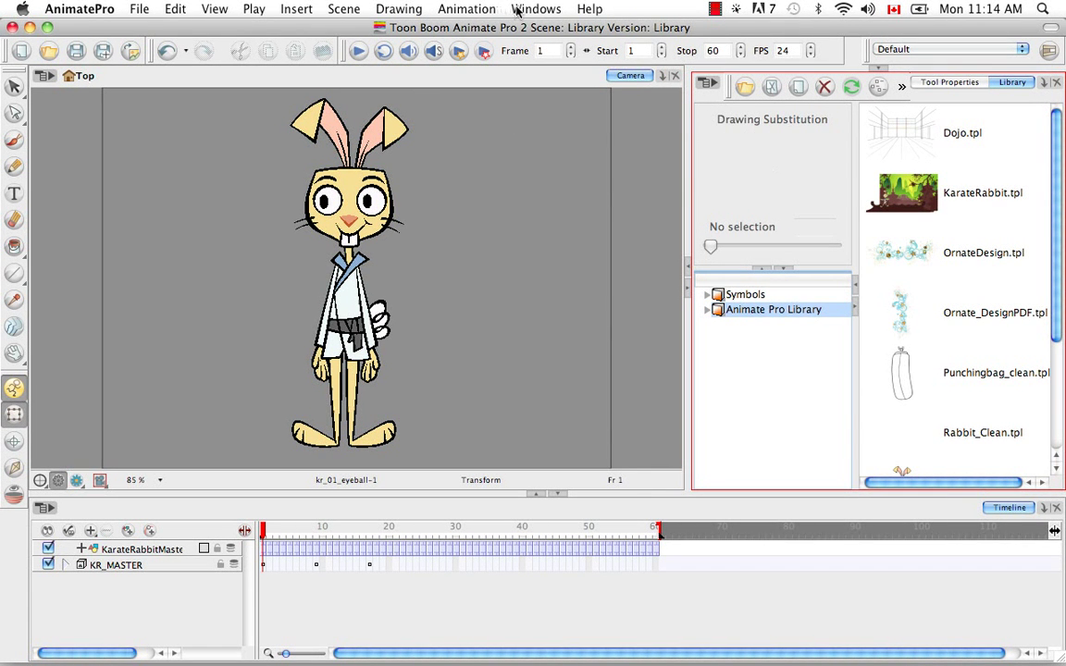
click(536, 8)
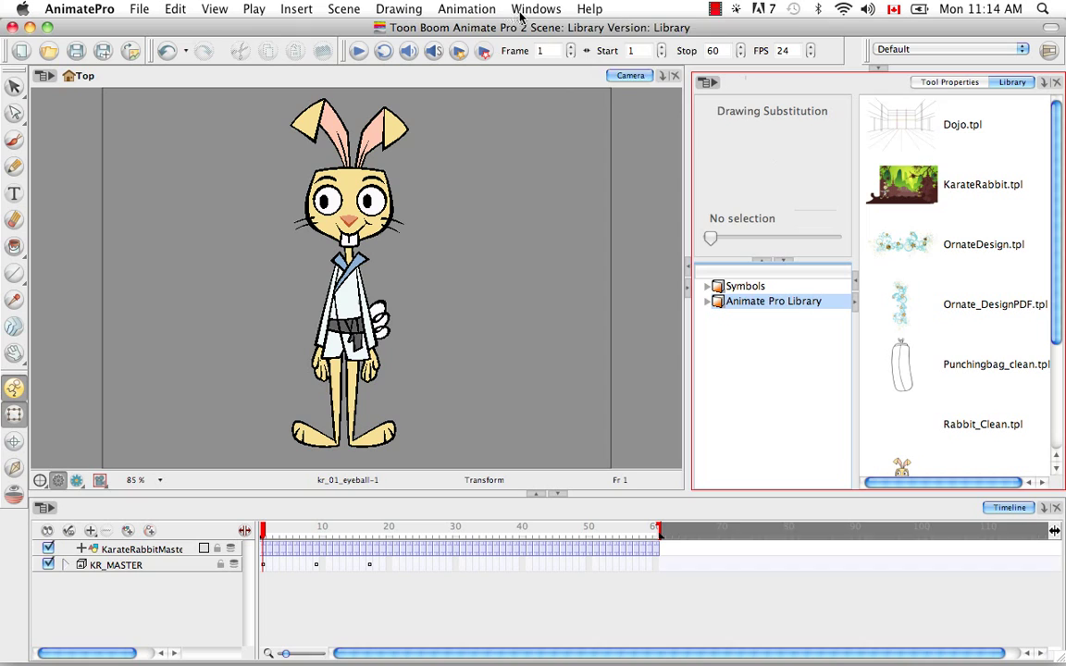
click(537, 8)
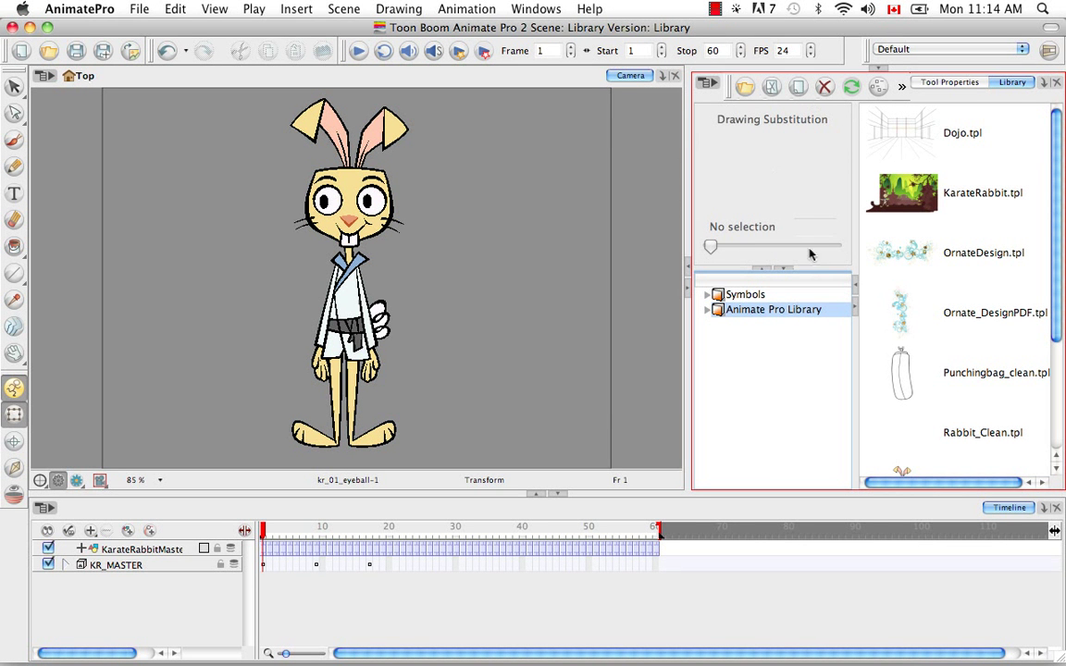
mouse_move(770, 144)
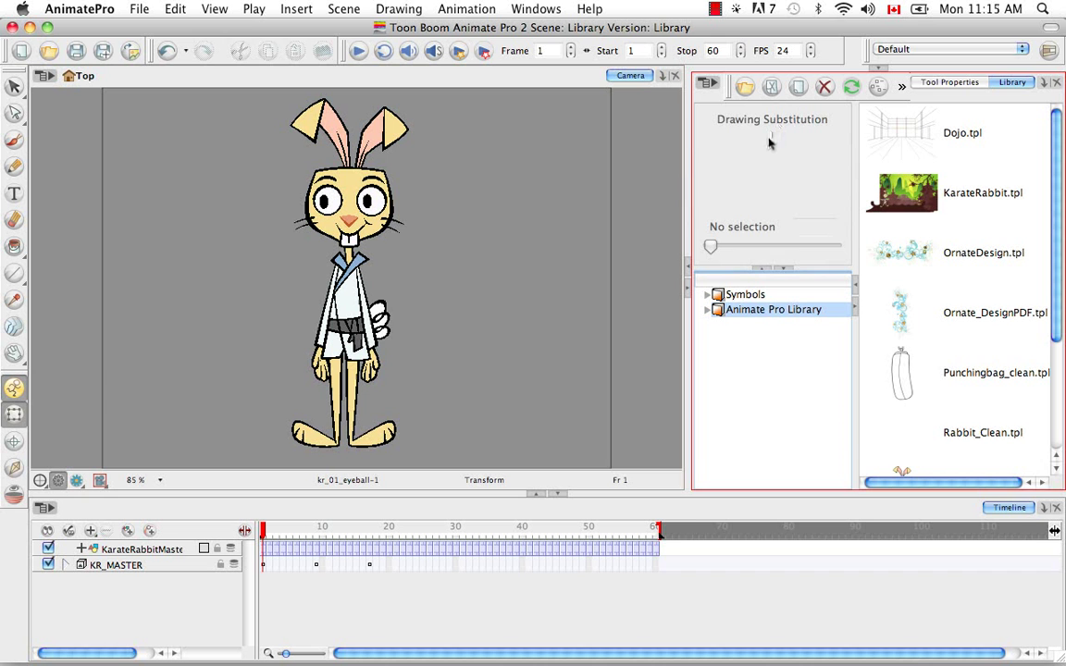
Step: Select KarateRabbit.tpl and play its preview in the library preview area
click(962, 192)
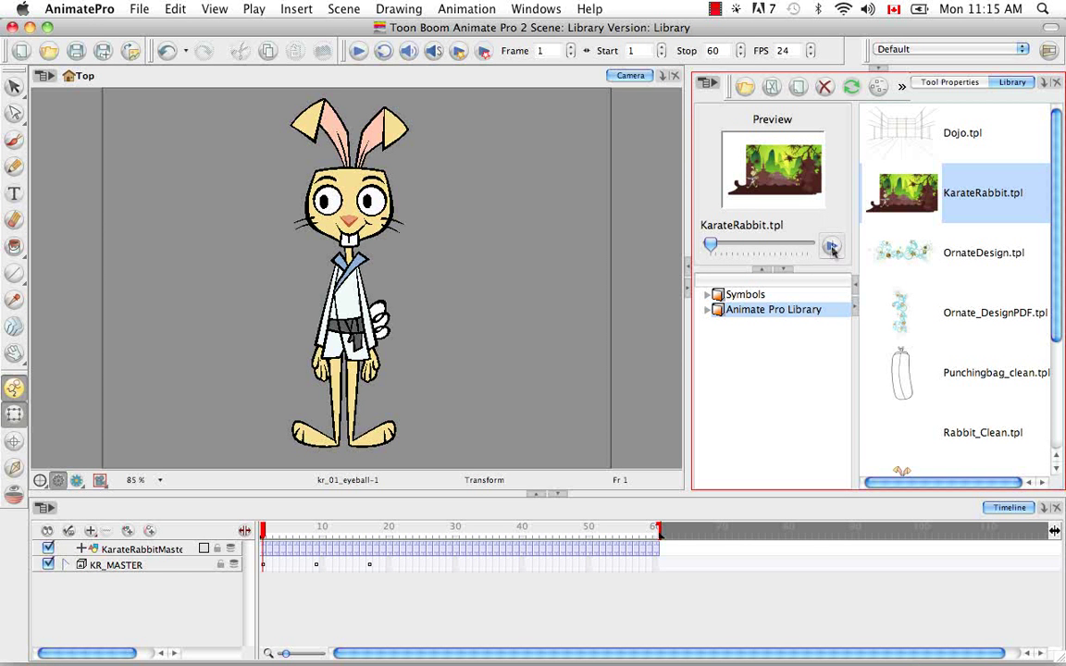
click(829, 244)
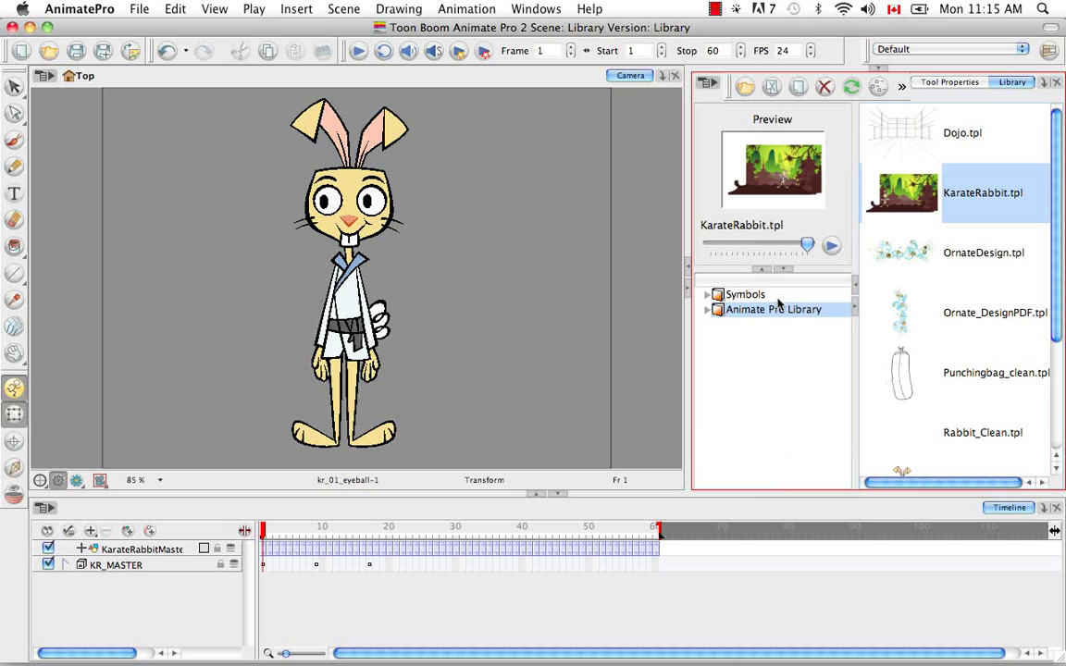
Step: Open the KarateRabbit folder, select KR_MASTER.tpl and scrub through its preview
click(707, 309)
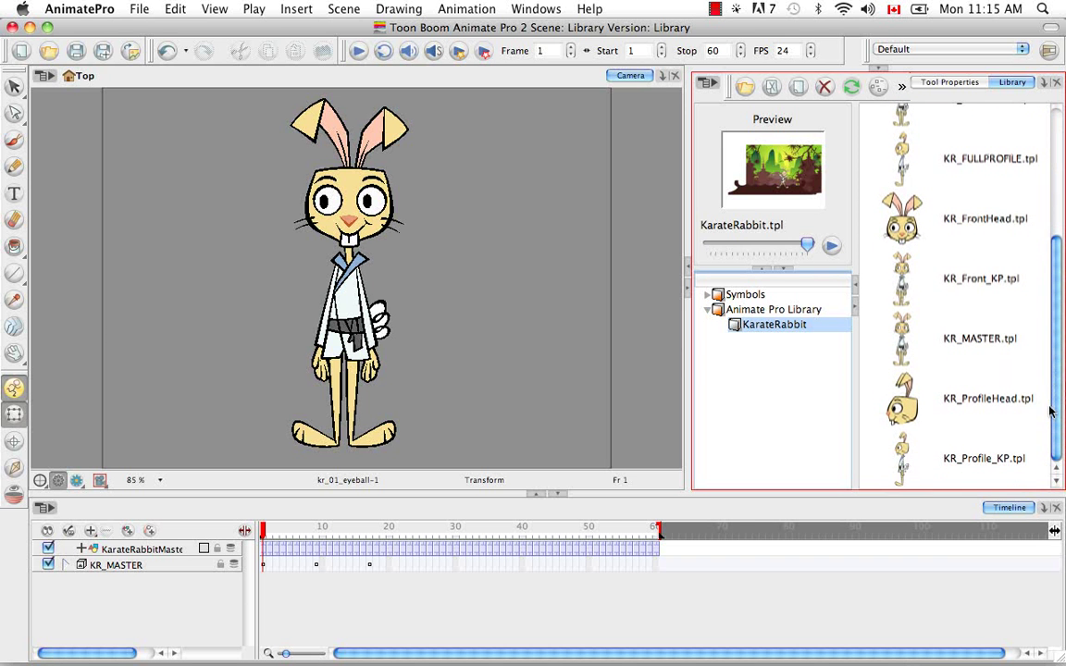
click(980, 337)
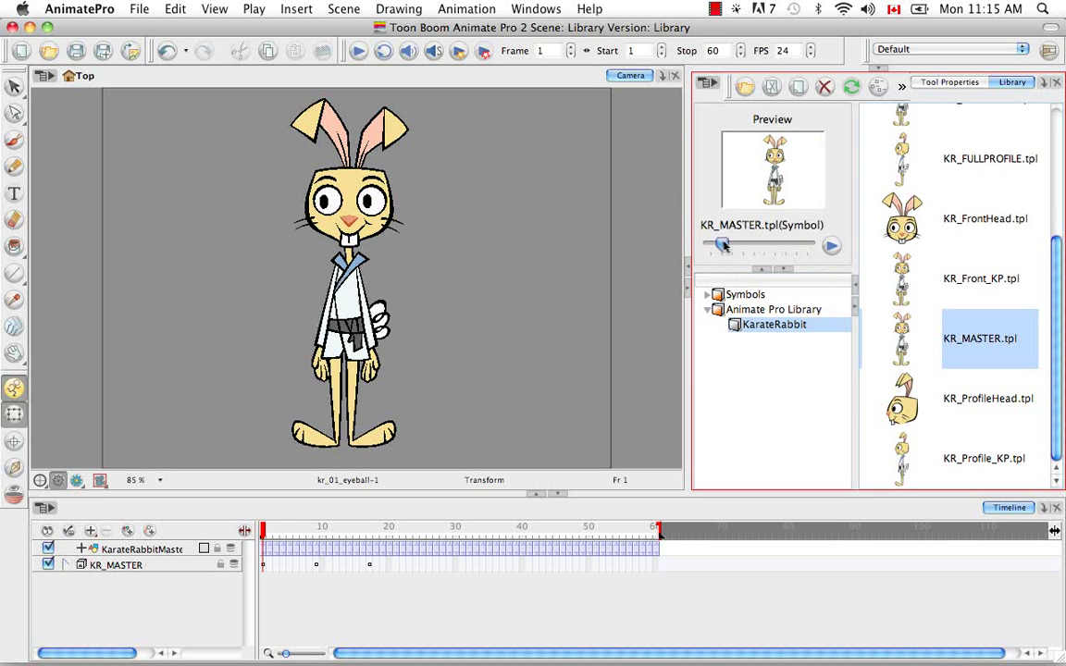
drag(723, 245, 737, 244)
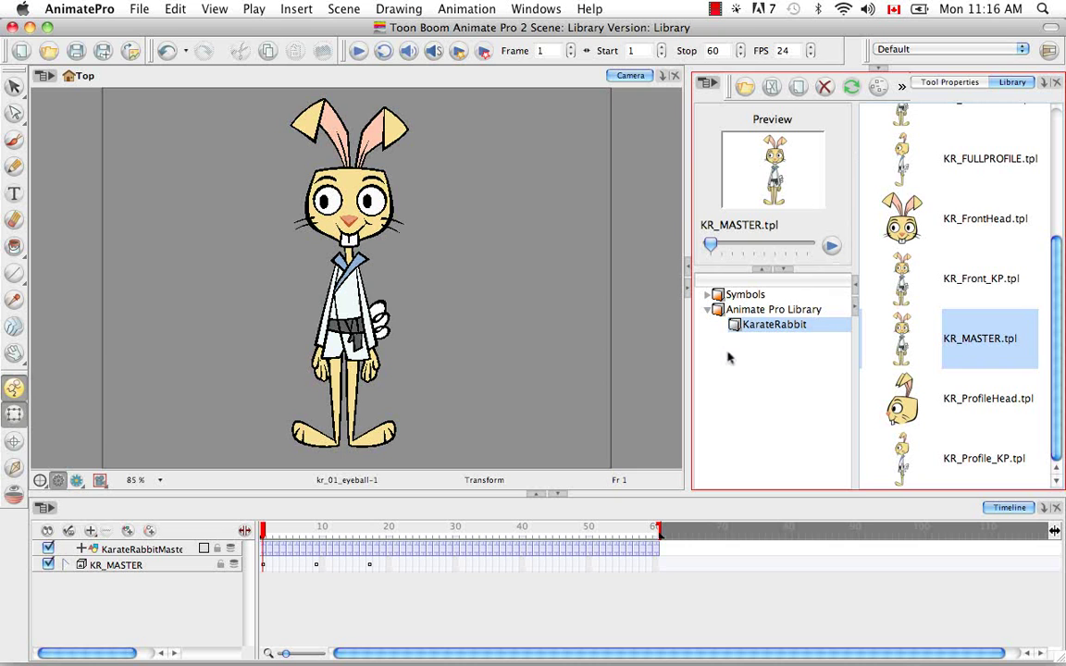
mouse_move(762, 322)
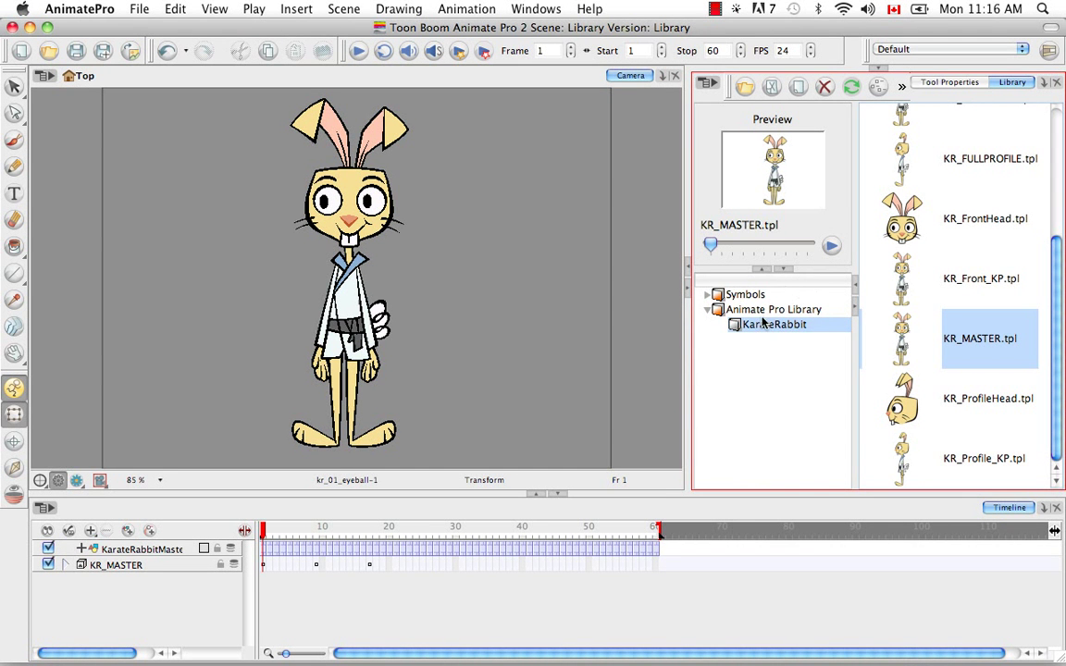
Step: Switch between the Symbols folder and the Animate Pro Library top level, ending on Symbols
click(743, 294)
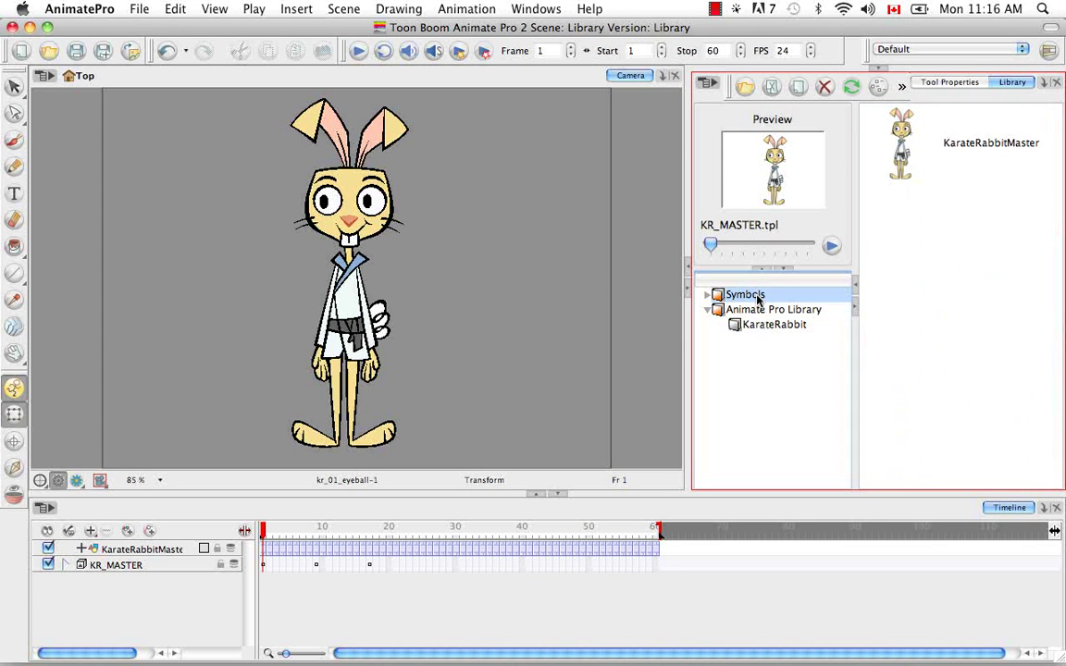
click(773, 309)
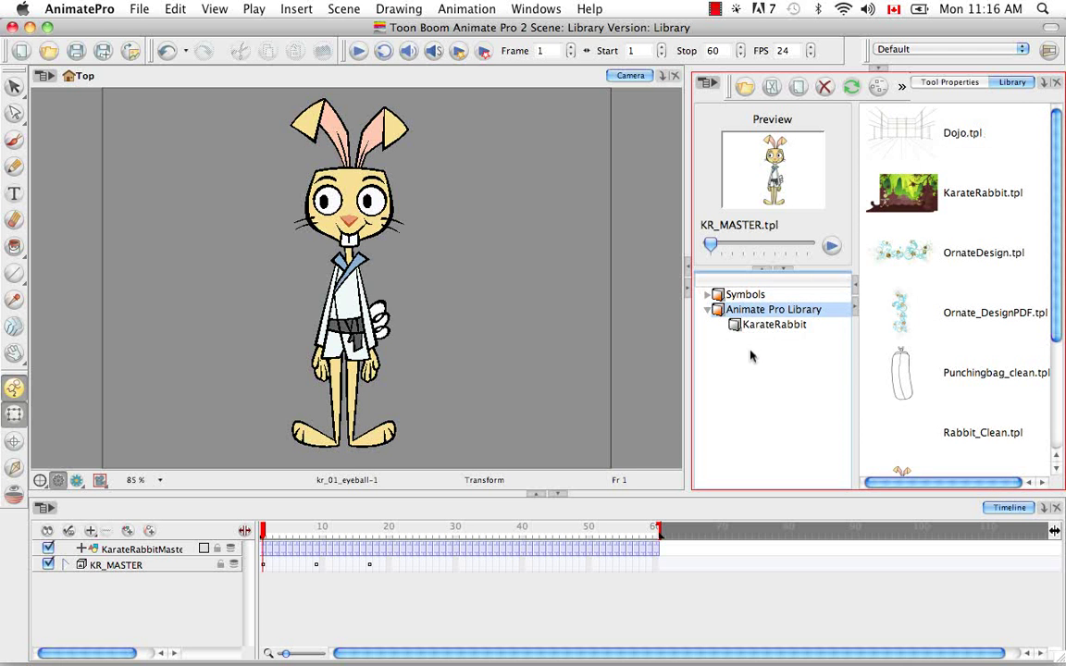
click(744, 294)
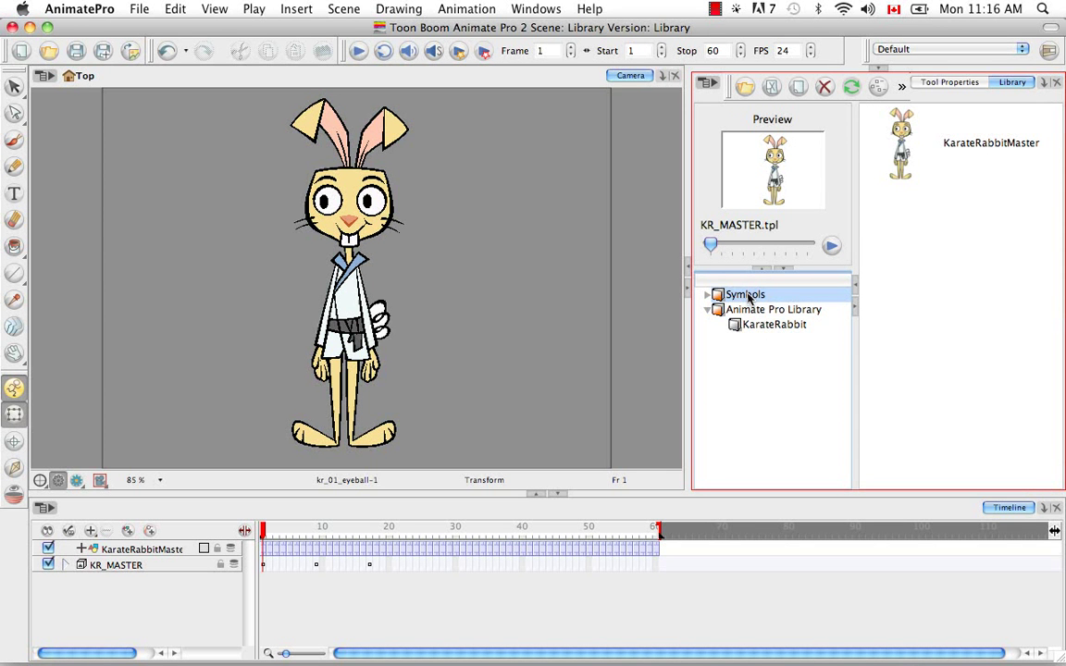
mouse_move(781, 294)
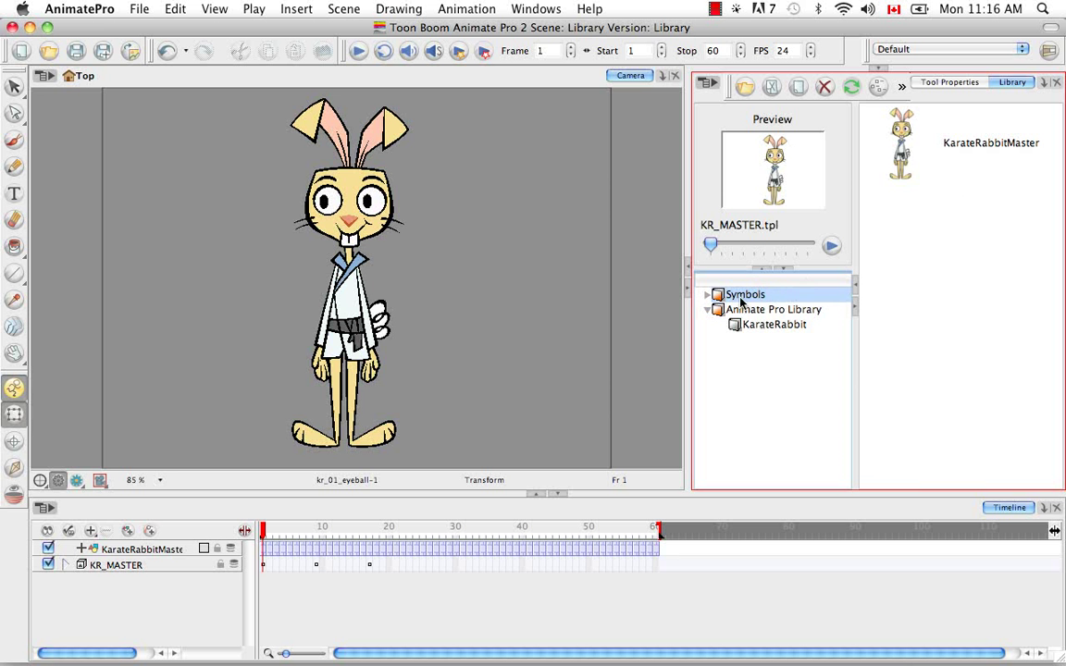
Step: Create a New Folder under Symbols, discard it, and return to the Animate Pro Library top level
right_click(745, 294)
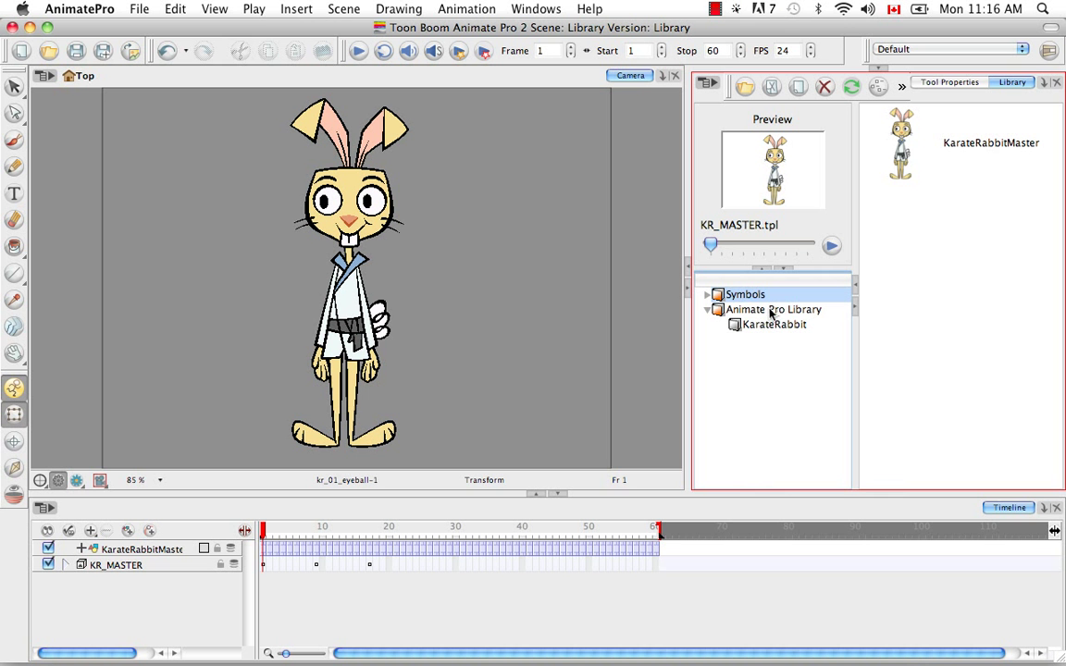
click(707, 294)
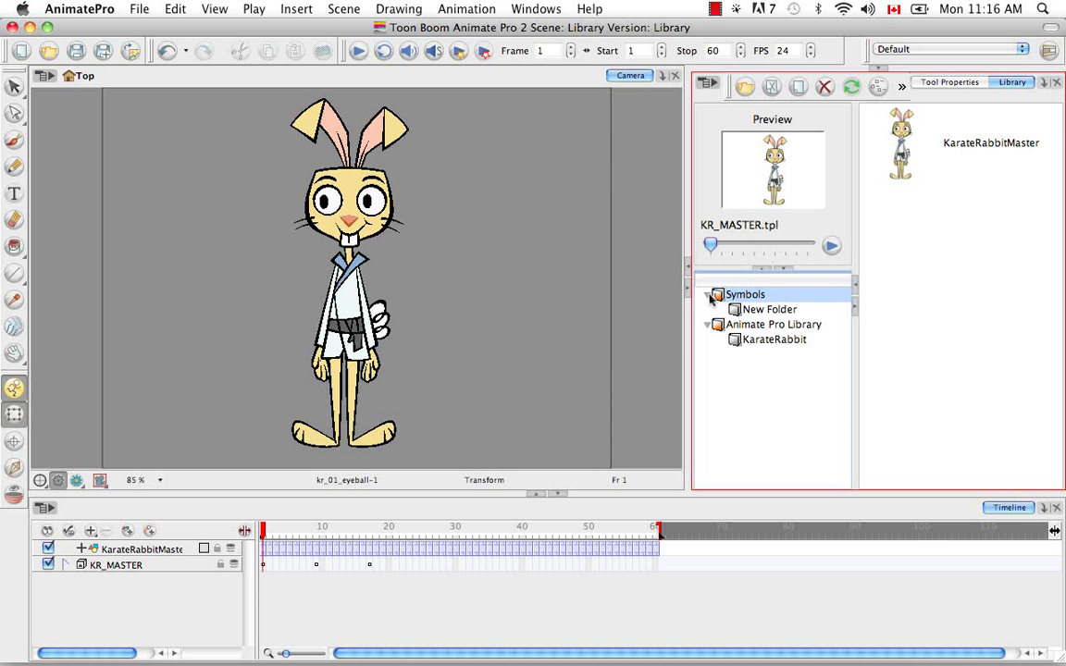
click(707, 295)
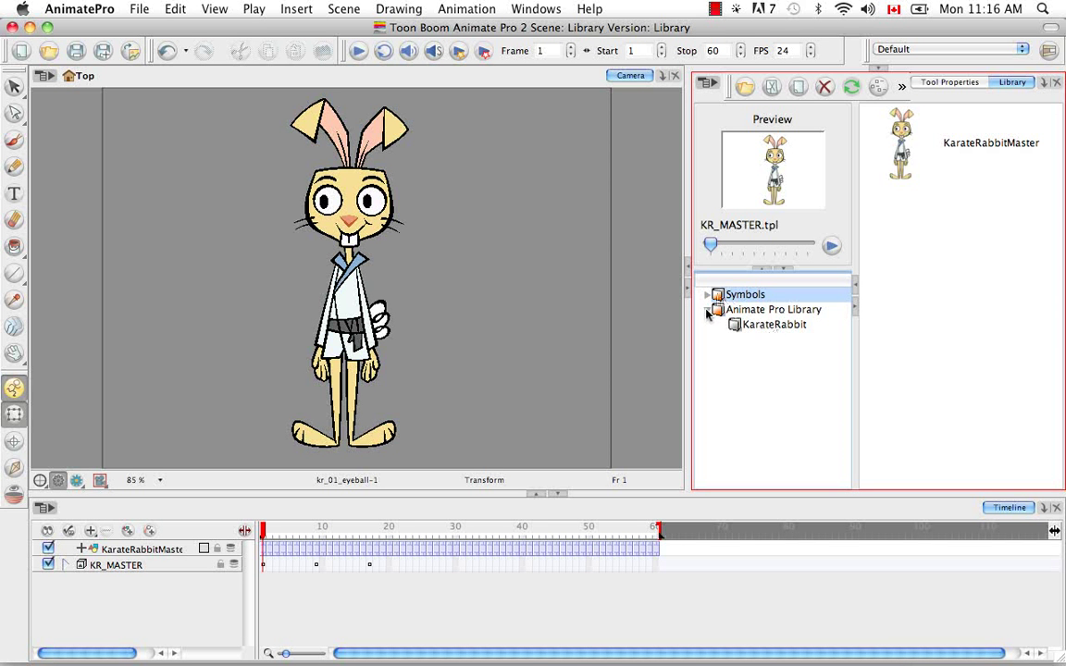
click(775, 309)
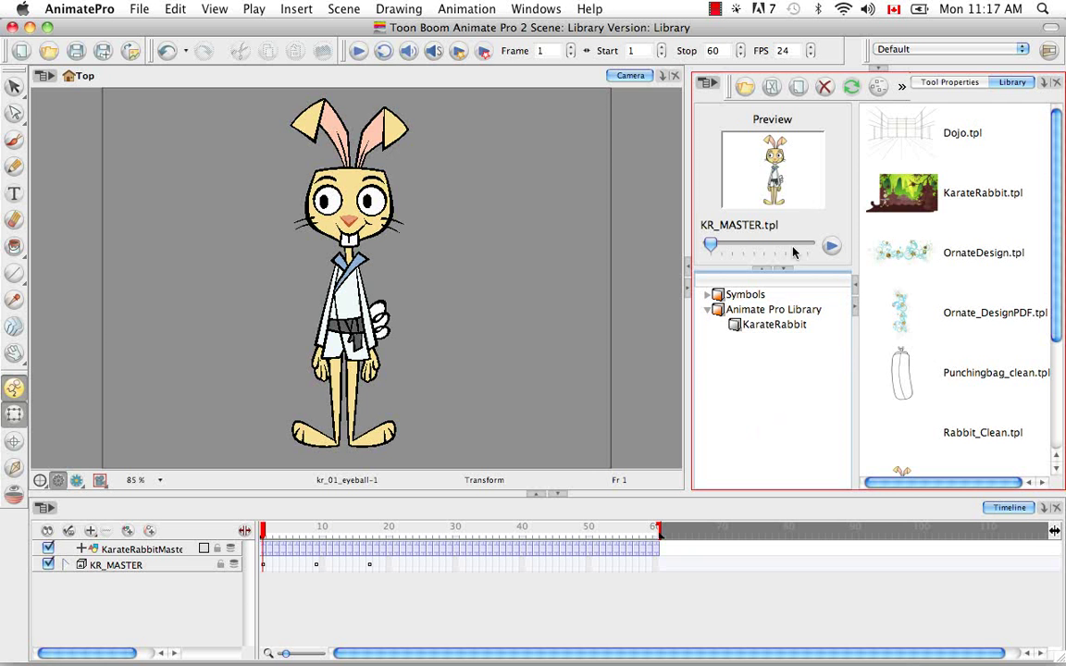
Step: Select Dojo.tpl, then set the template listing back to View List
click(962, 133)
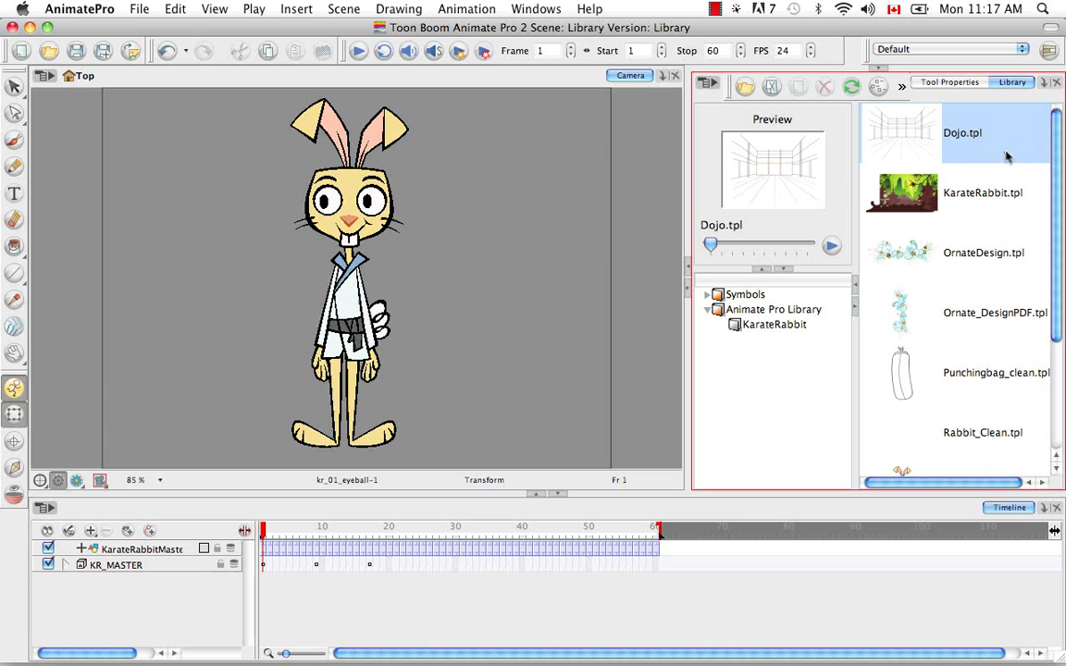
right_click(962, 133)
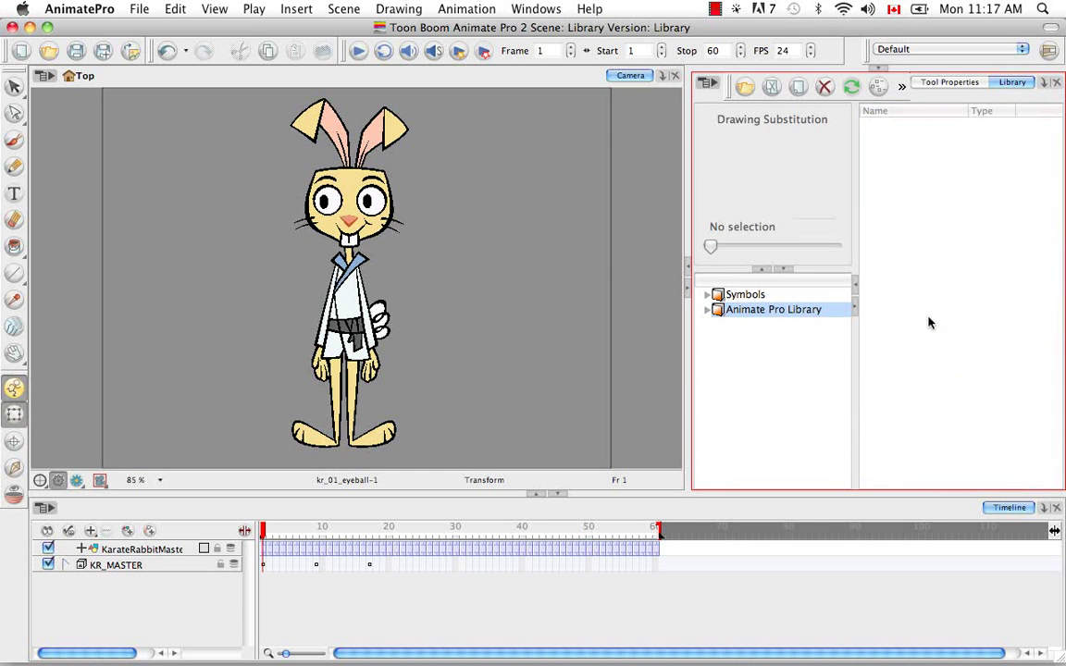
right_click(774, 309)
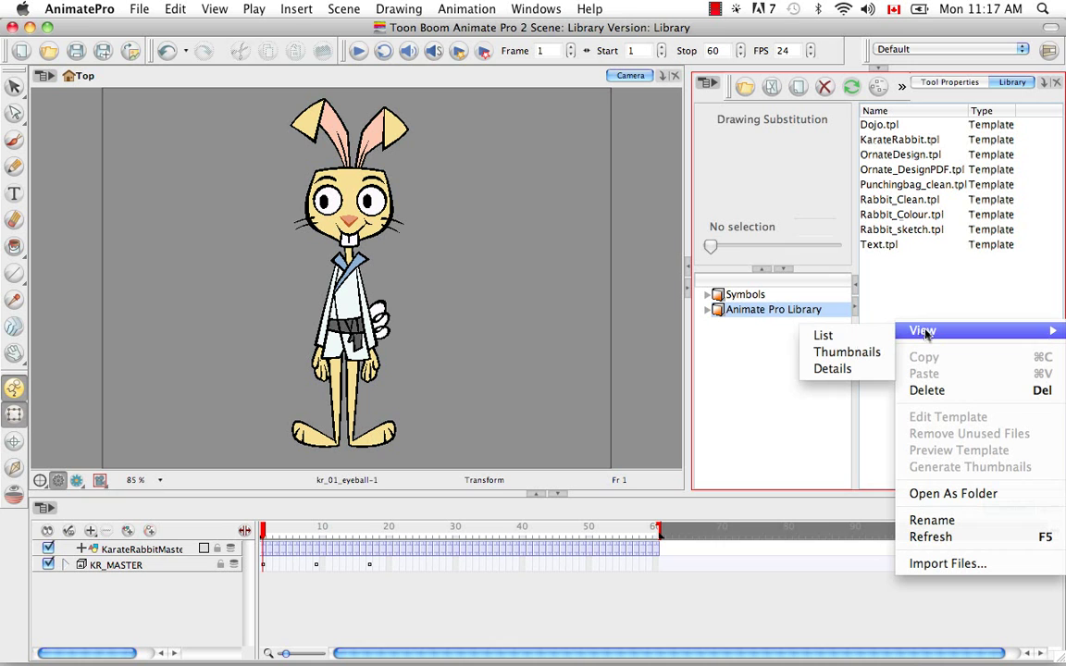
click(822, 335)
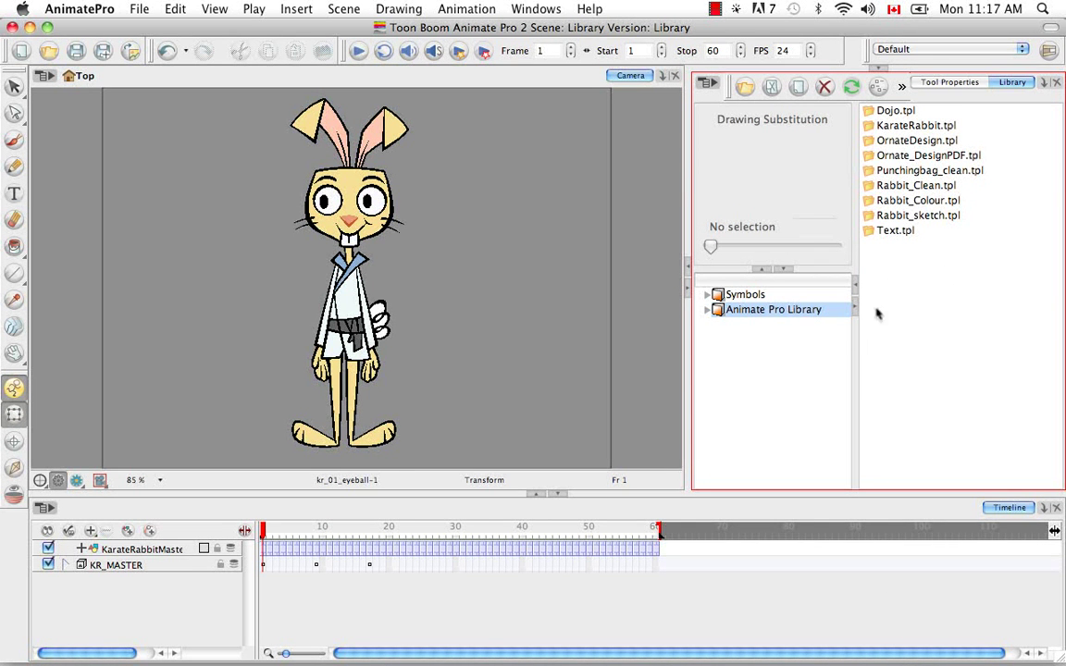
Step: Select Symbols then Animate Pro Library so the name list shows with nothing previewed
click(745, 295)
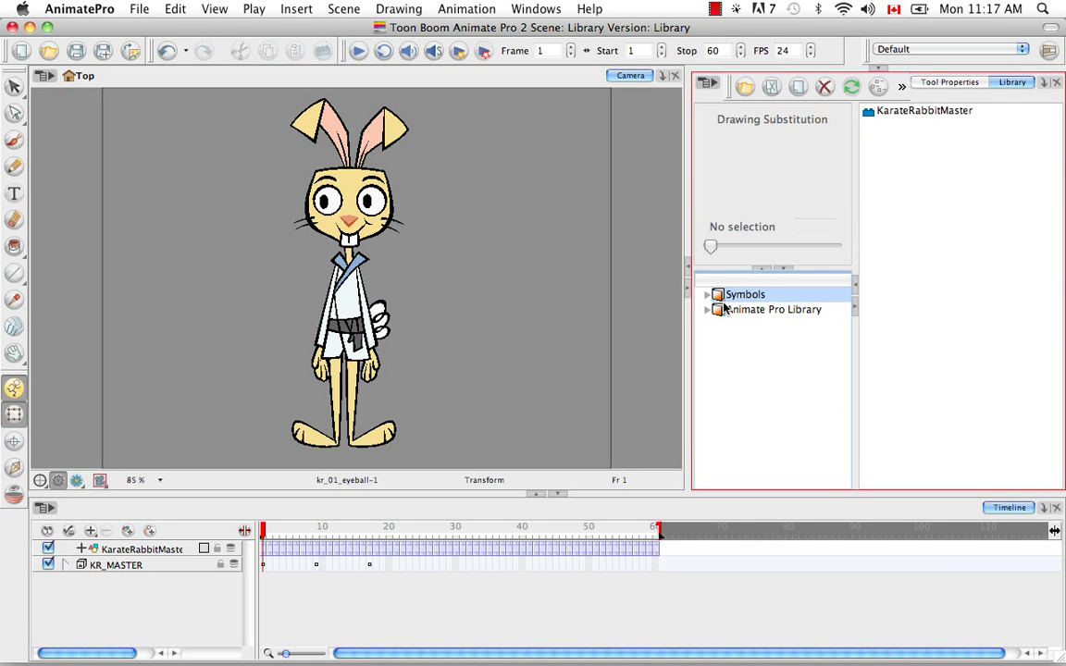
click(773, 309)
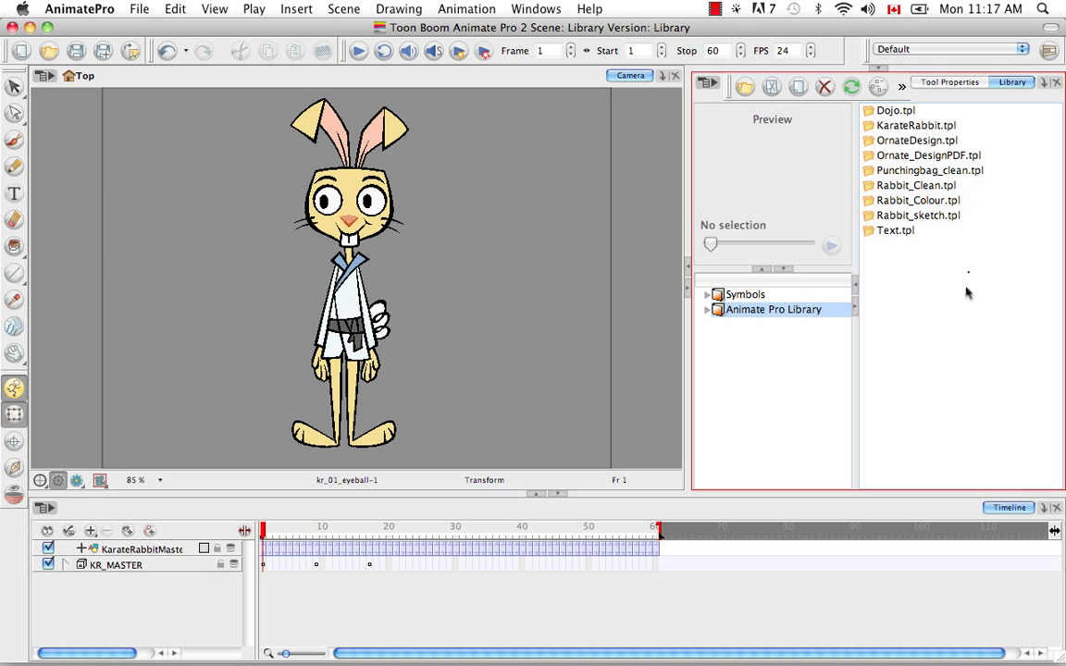
mouse_move(503, 331)
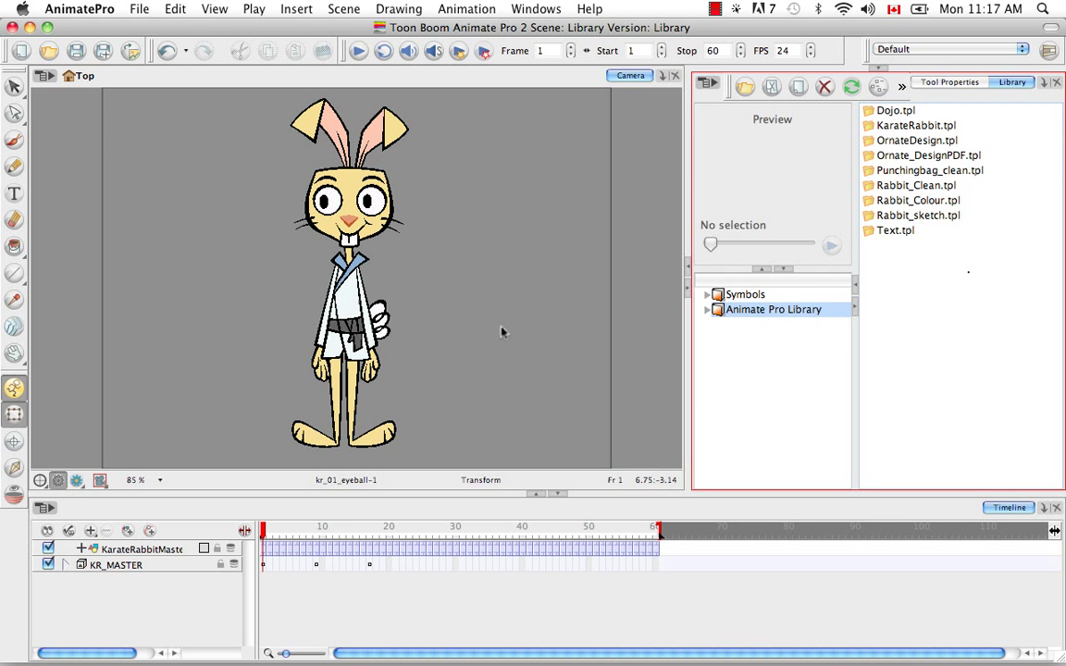